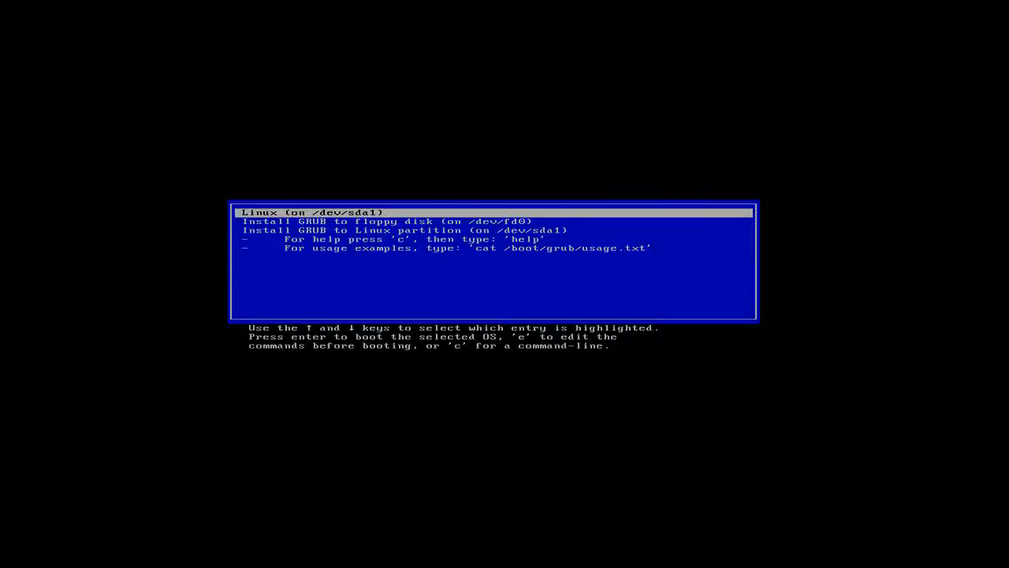
Step: Boot the highlighted 'Linux (on /dev/sda1)' entry from the GRUB menu
key("Return")
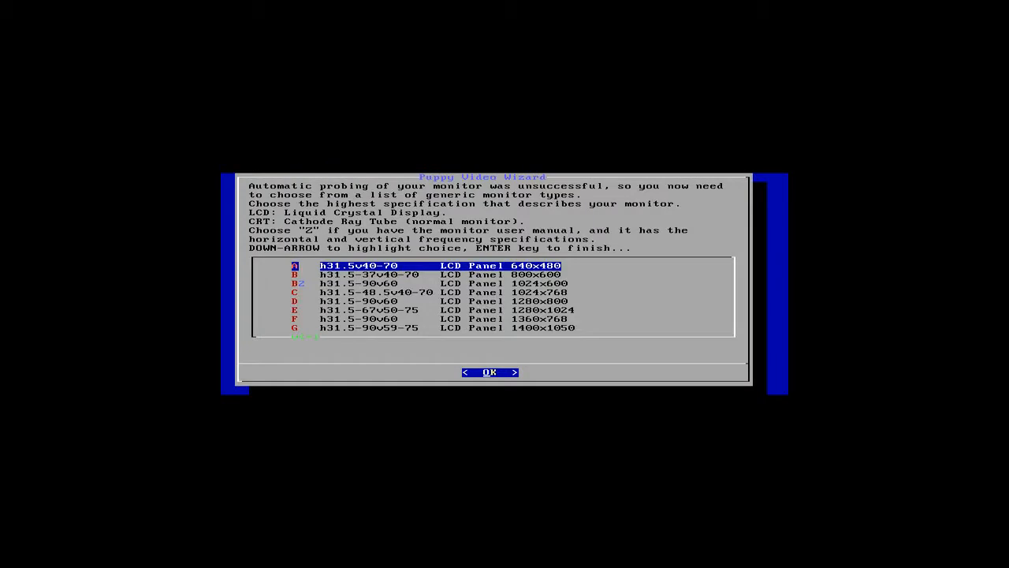
Step: Choose the LCD Panel 1280x1024 monitor type and accept the 1280x1024x16 video mode
key("Down")
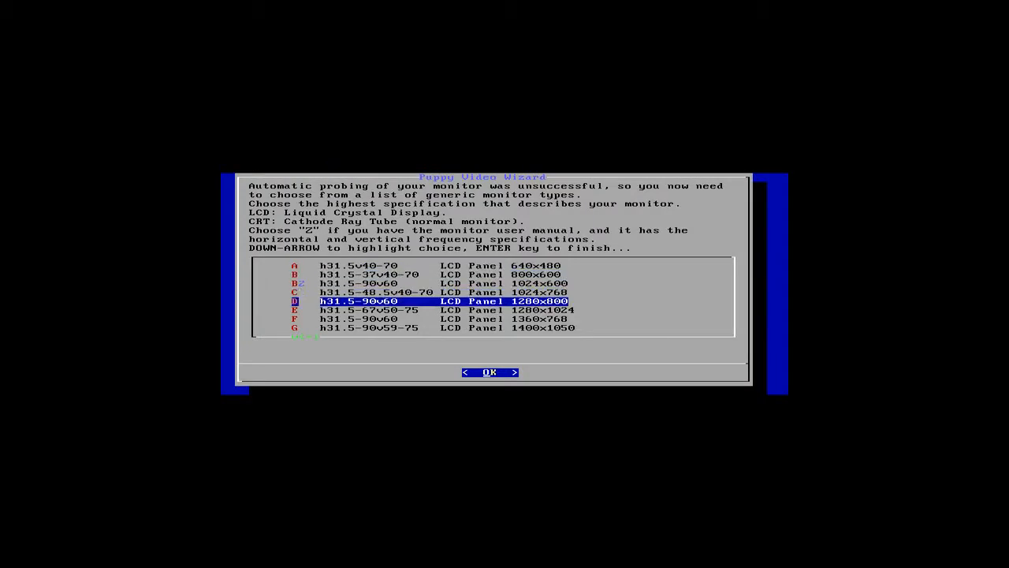
key("Down")
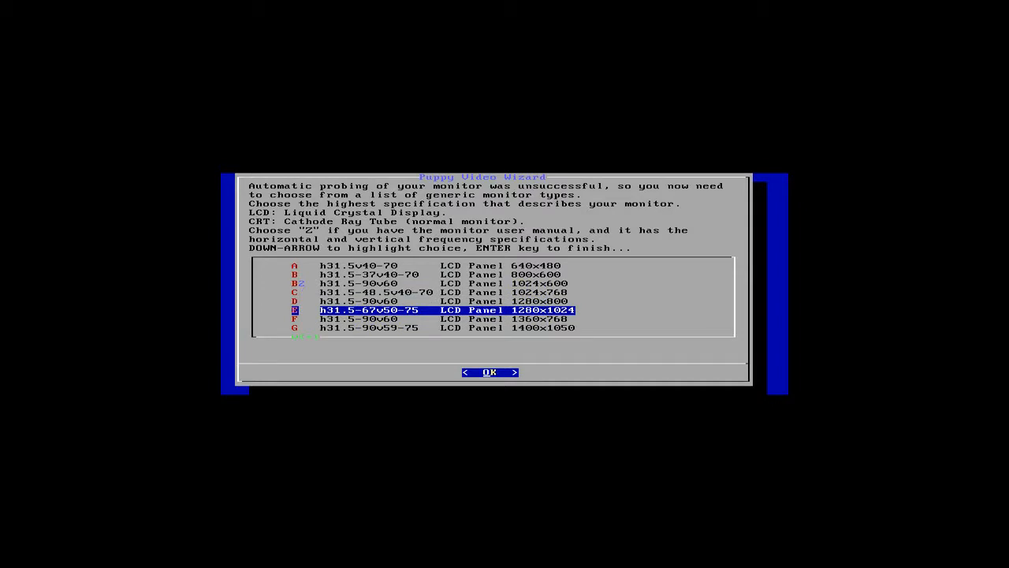
left_click(488, 372)
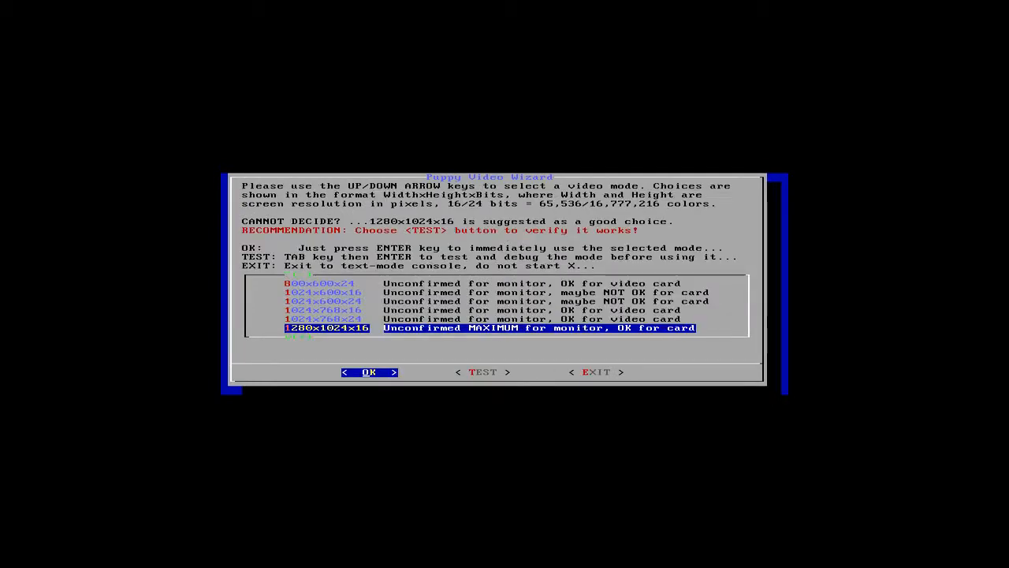
left_click(369, 372)
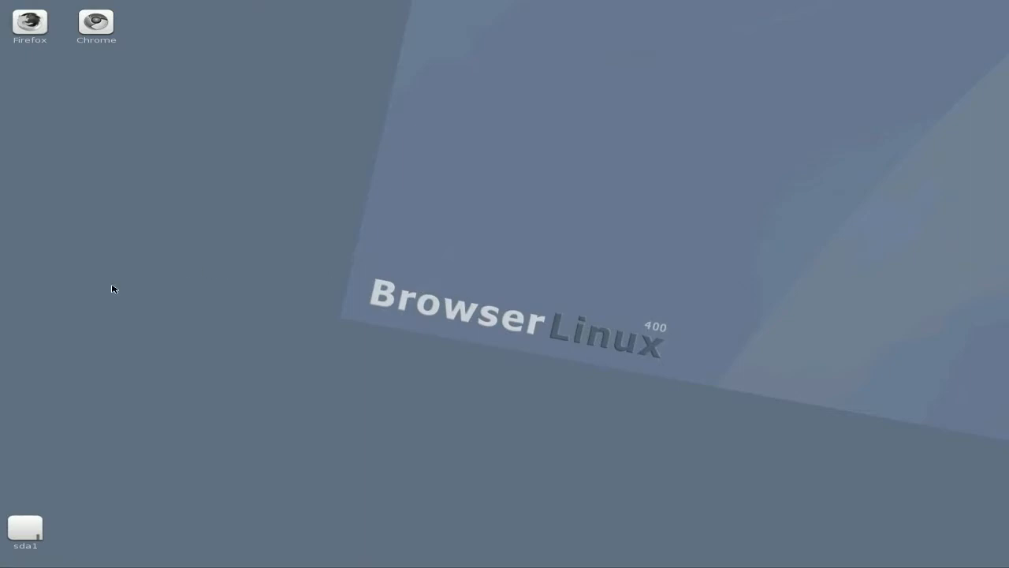
mouse_move(350, 166)
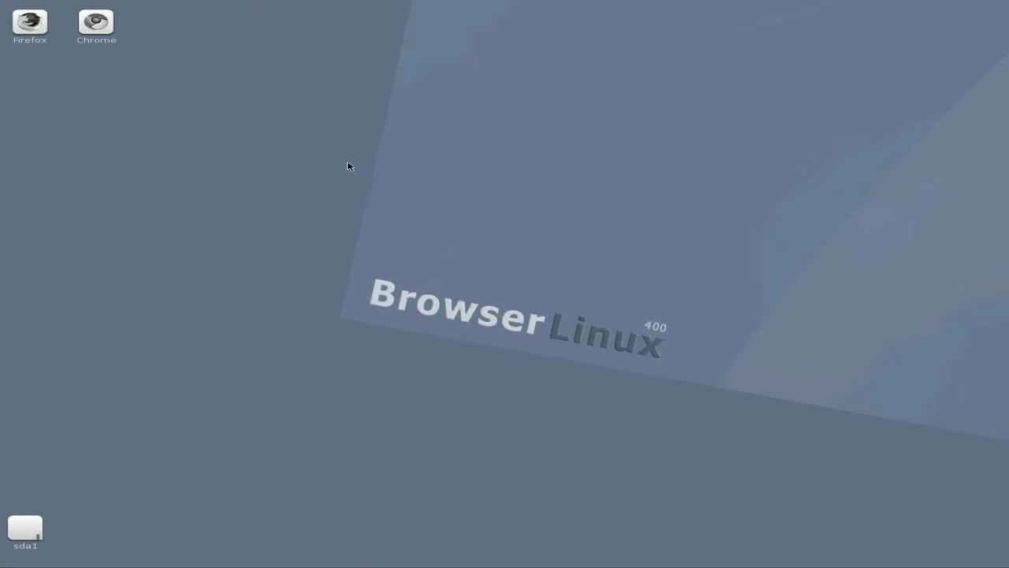
mouse_move(573, 290)
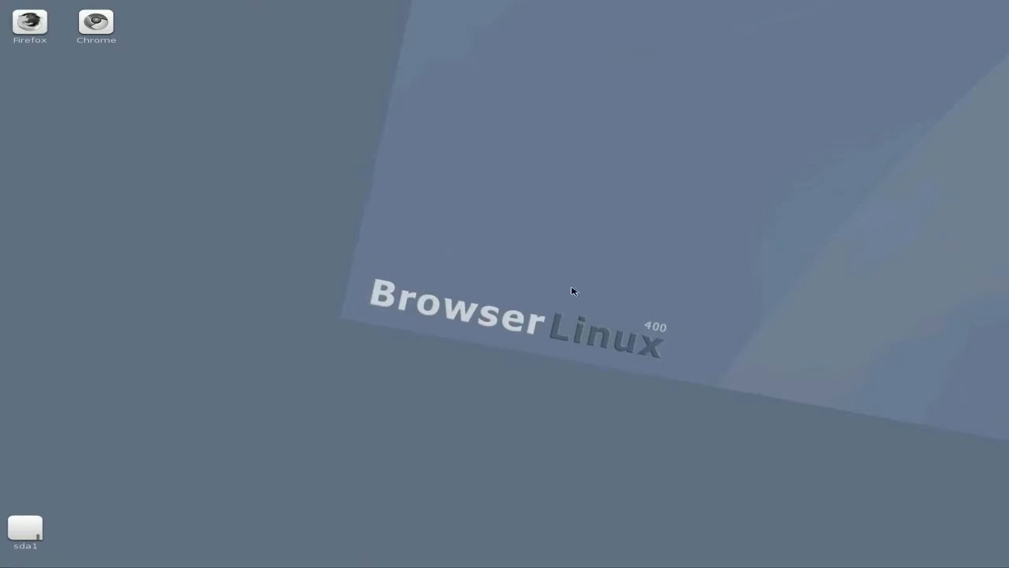
mouse_move(320, 281)
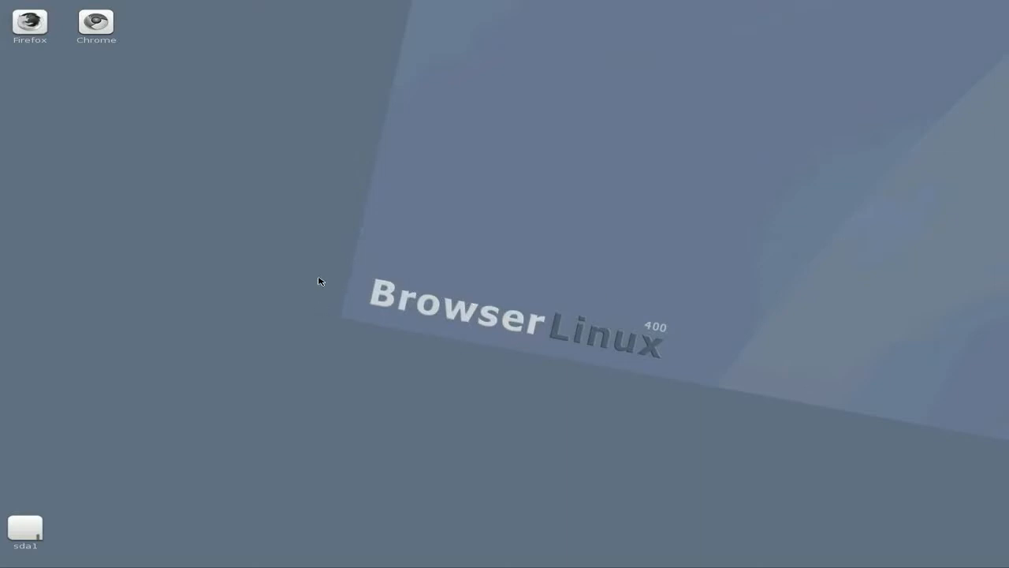
mouse_move(32, 46)
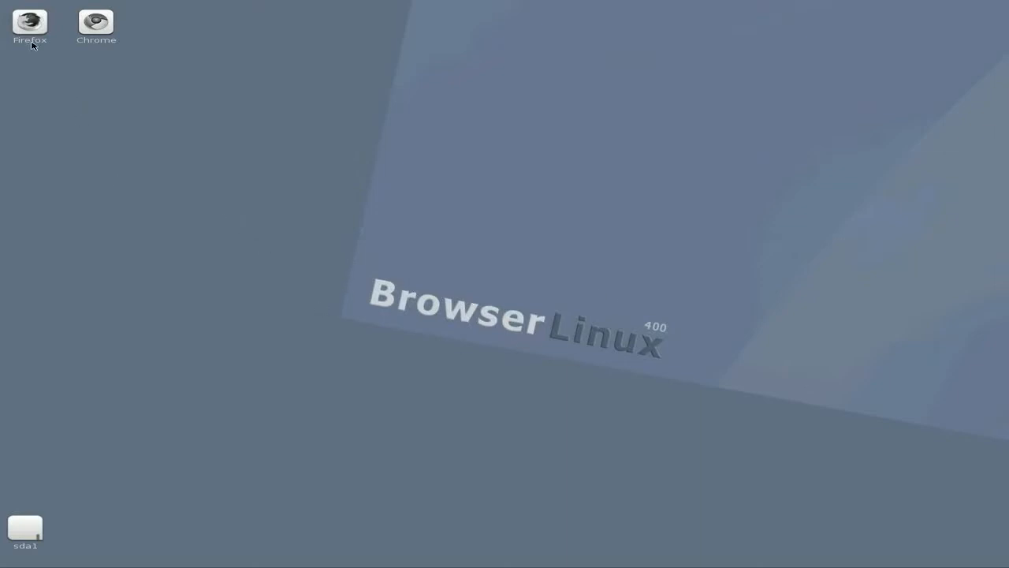
Step: Run Firefox maximized, view the Browserlinux Search tab, then quit the browser
double_click(28, 22)
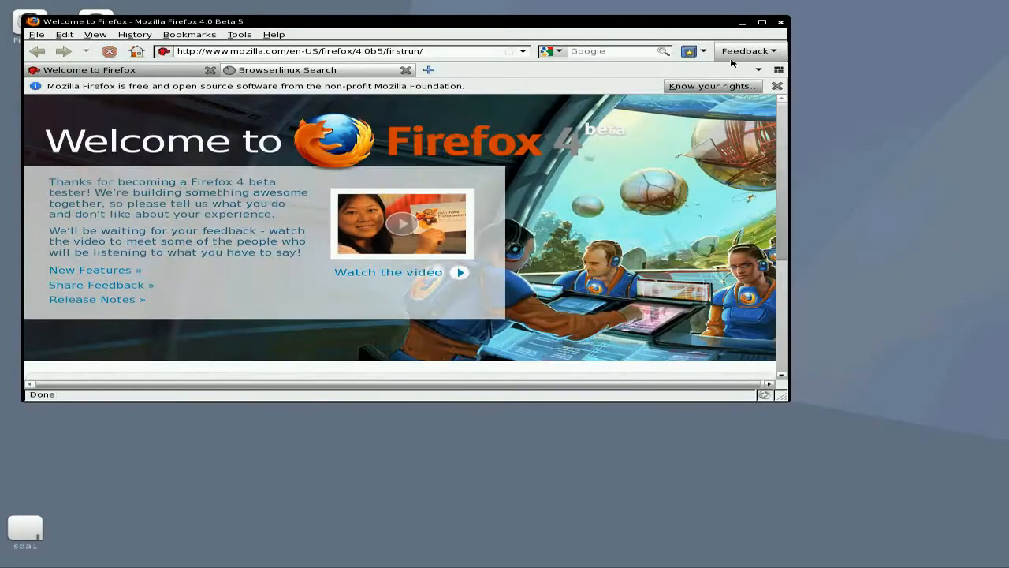
left_click(763, 22)
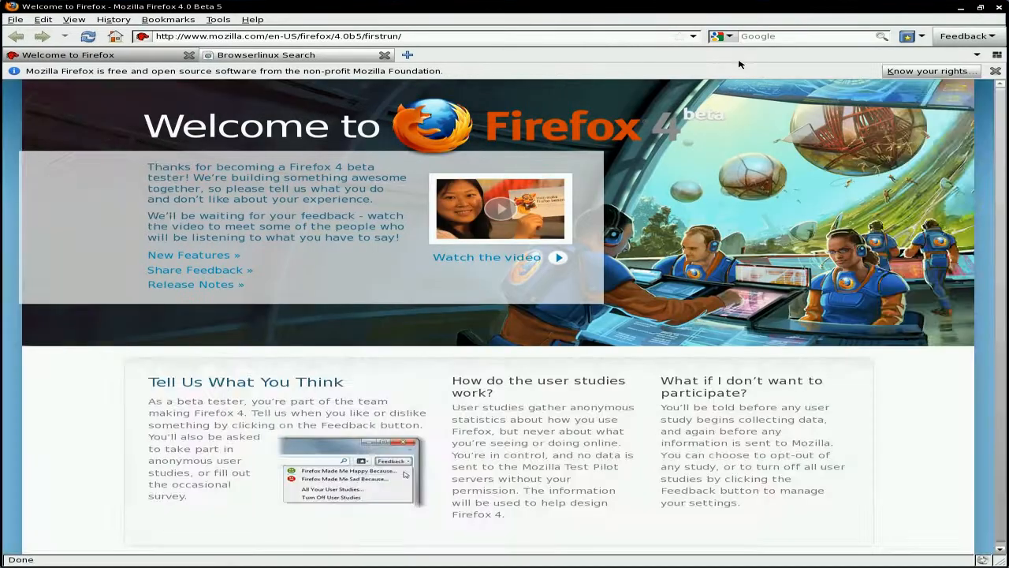
mouse_move(716, 129)
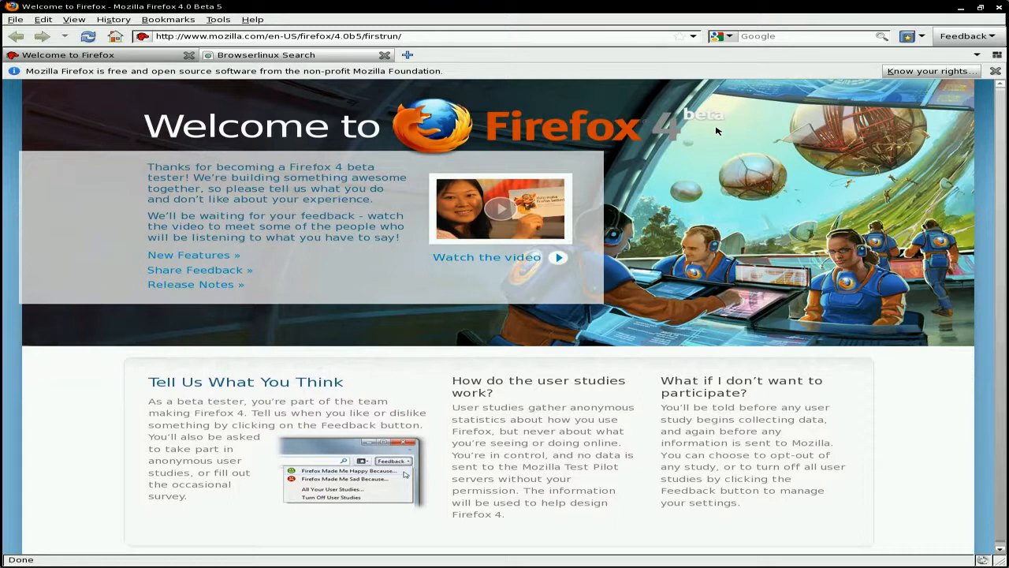
mouse_move(292, 63)
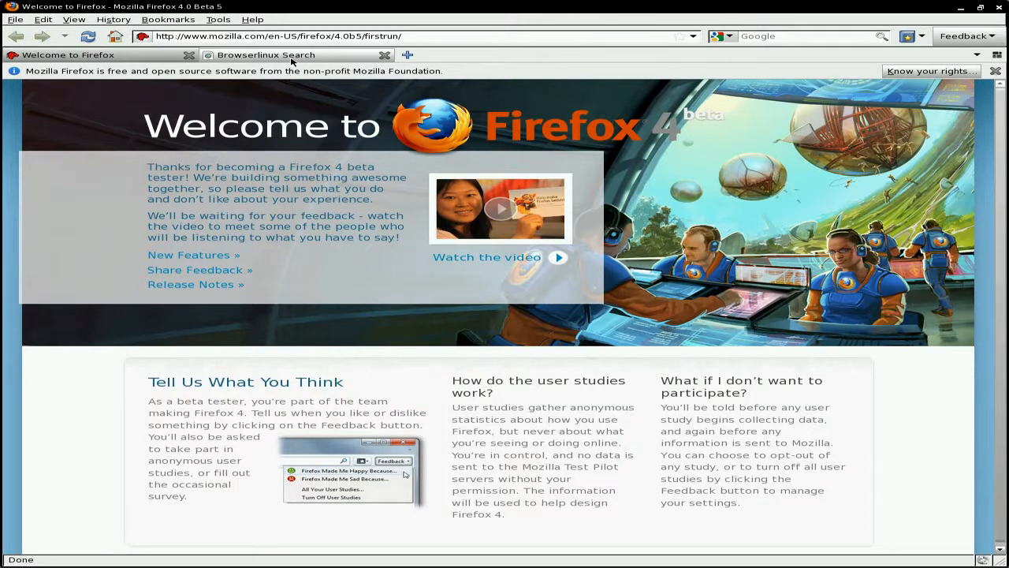
left_click(264, 54)
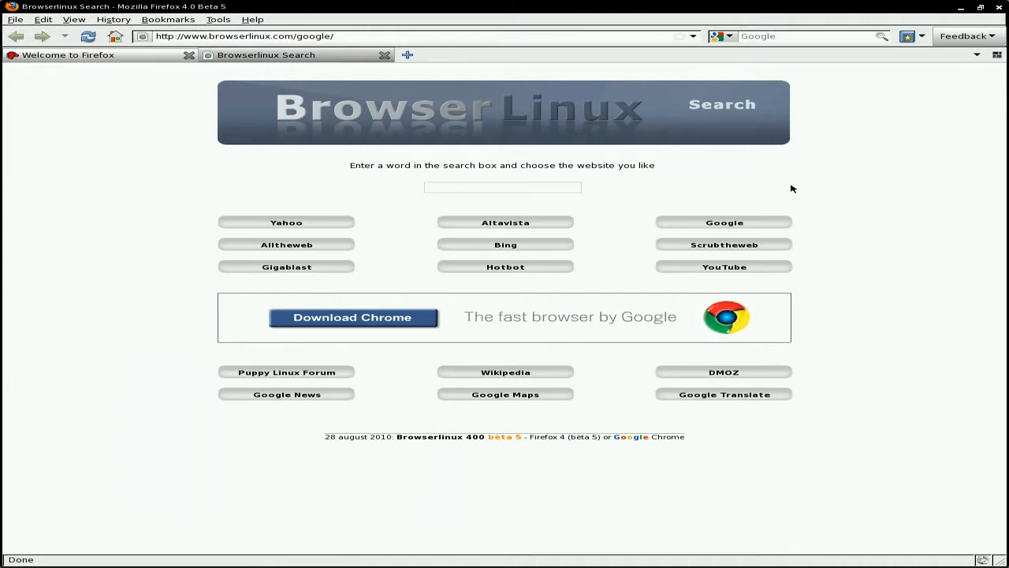
mouse_move(410, 197)
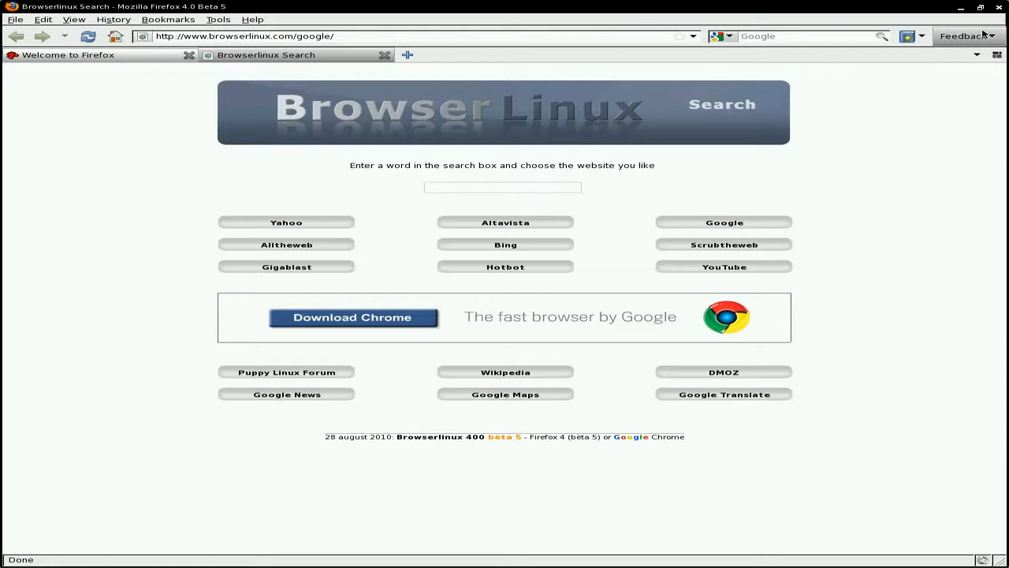
left_click(999, 6)
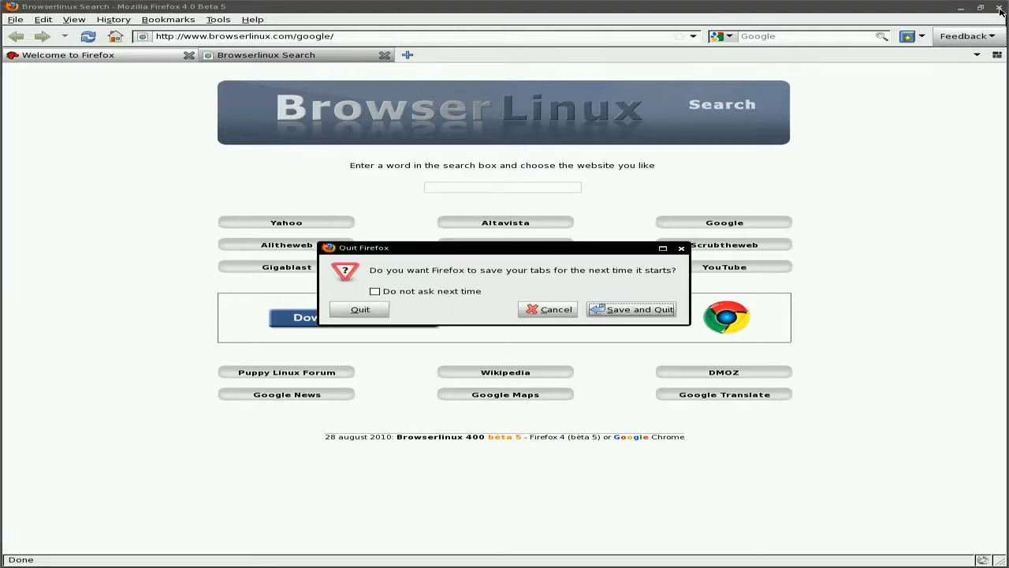
mouse_move(645, 230)
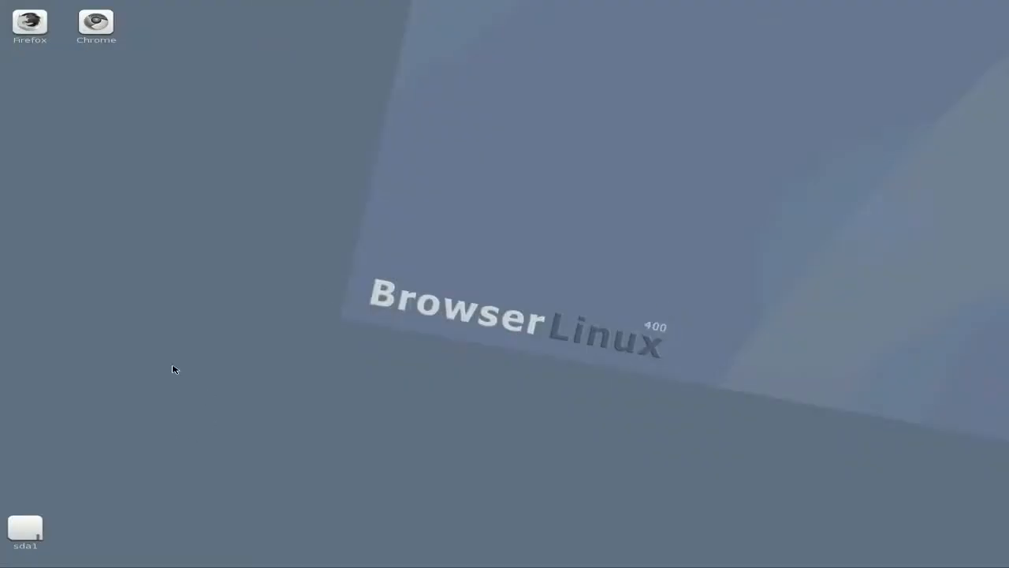
Step: Bring up the AppStarter launcher via More Apps on the desktop menu
right_click(256, 132)
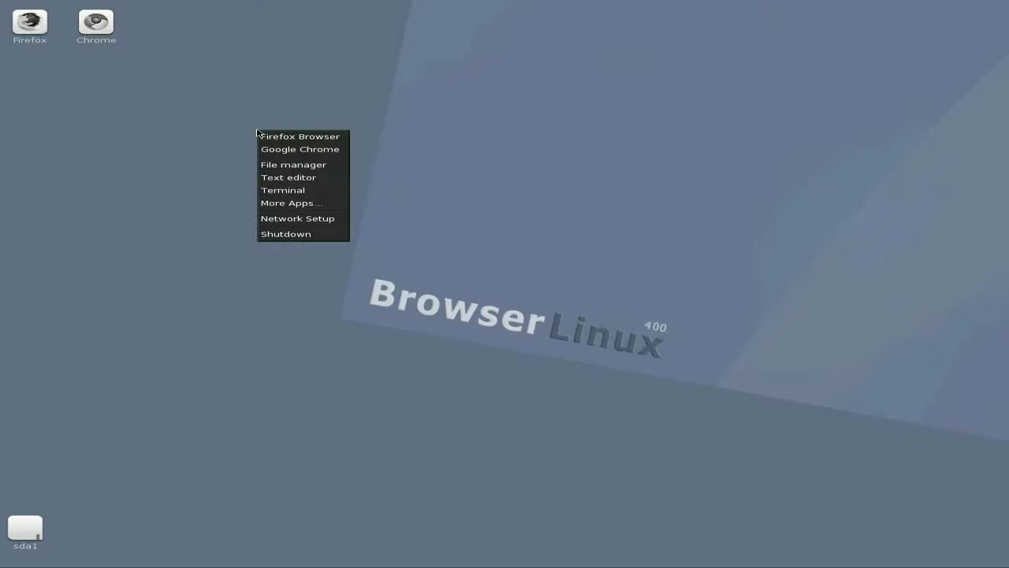
mouse_move(287, 177)
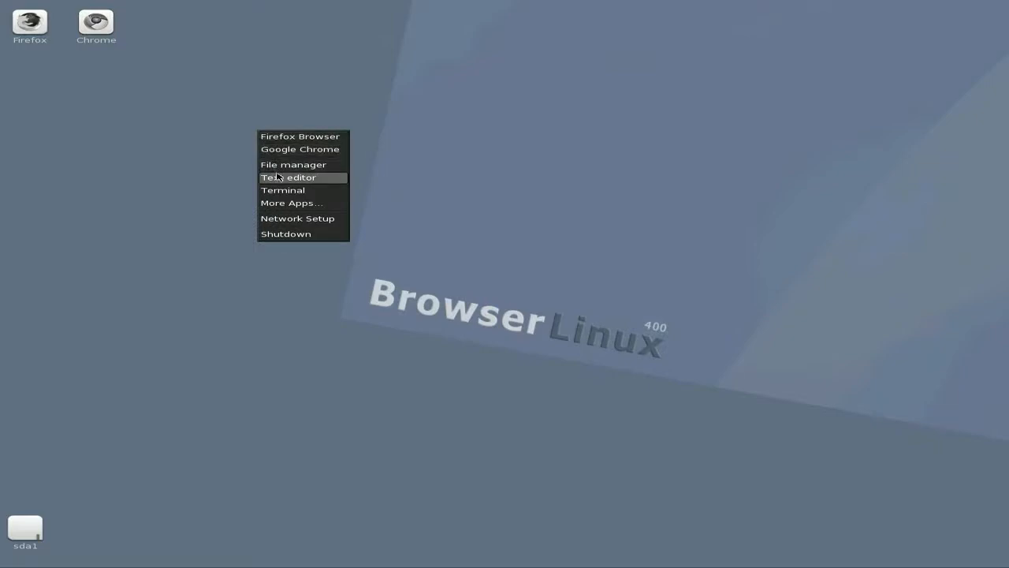
left_click(287, 208)
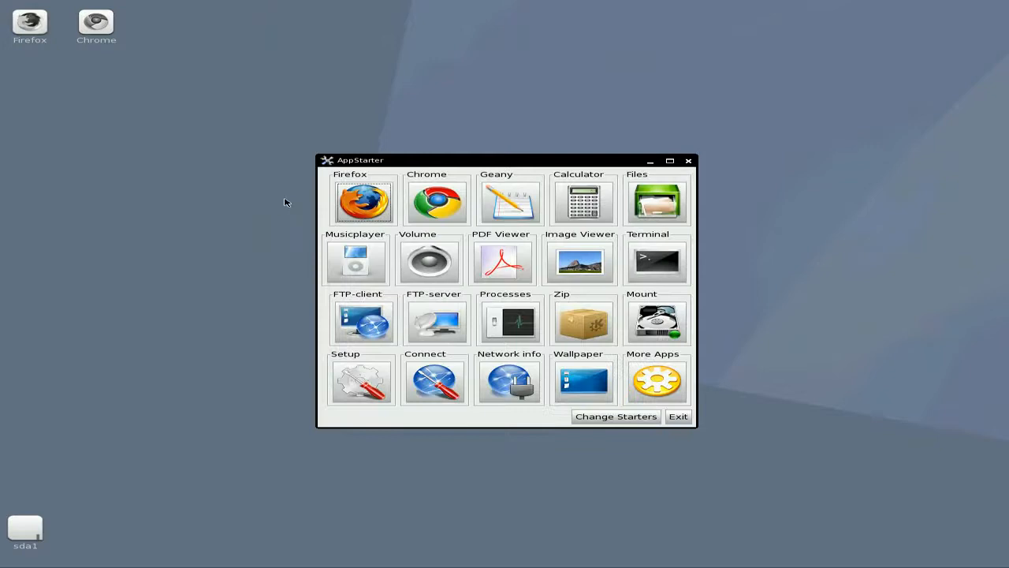
mouse_move(410, 203)
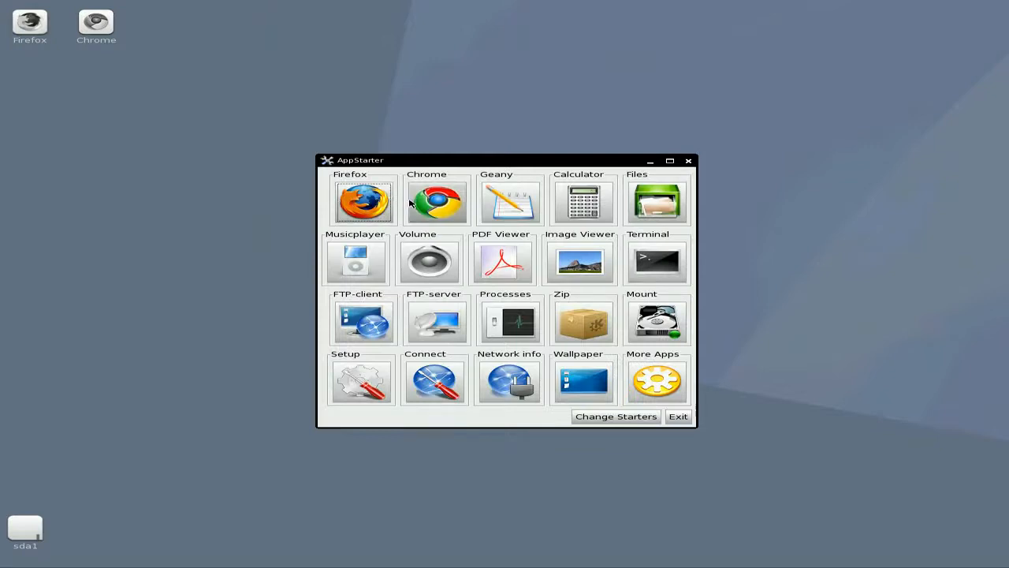
mouse_move(672, 230)
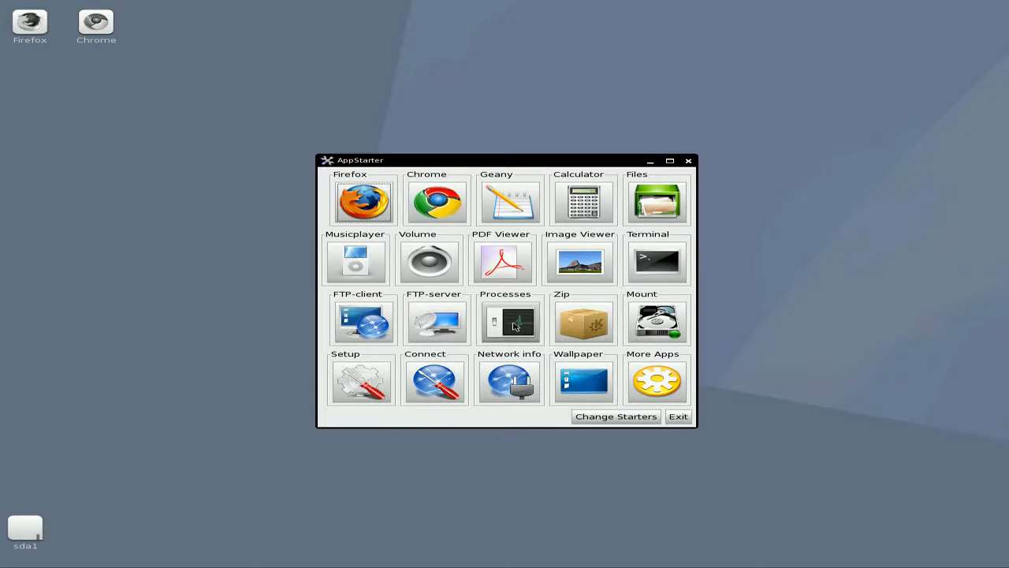
Step: Launch the htop process viewer from the Processes starter, then close it
left_click(509, 321)
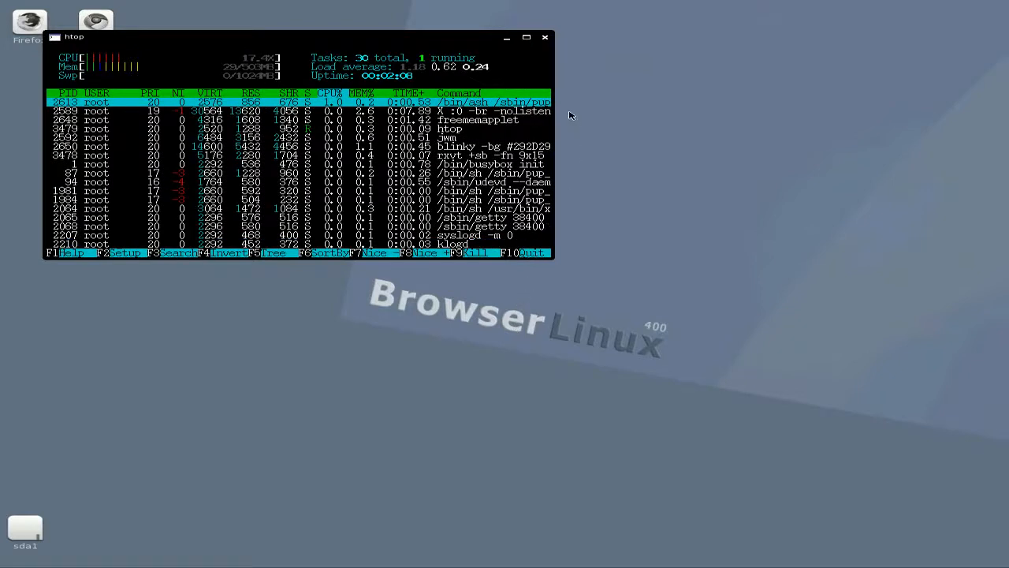
left_click(545, 36)
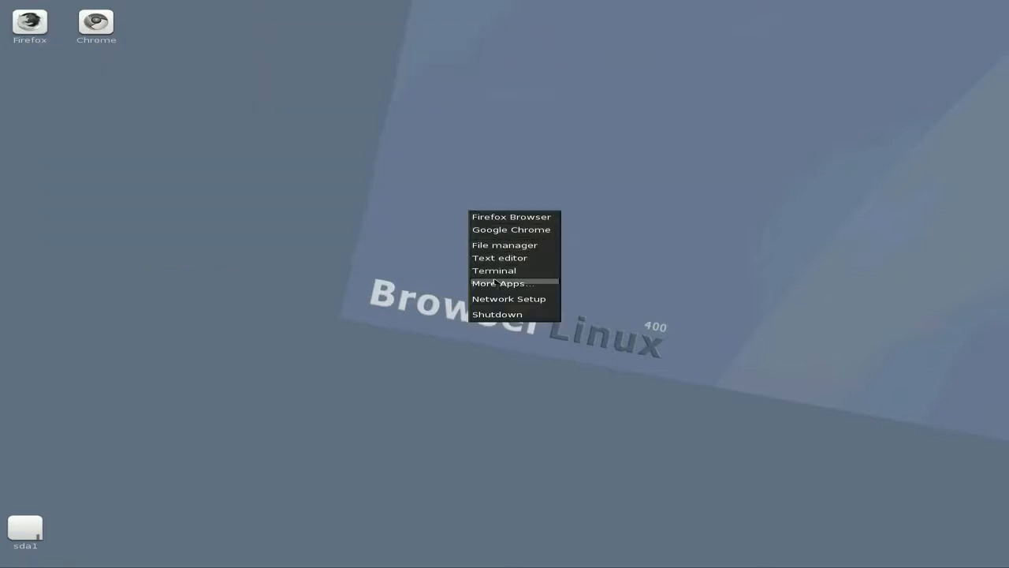
Step: Reopen AppStarter from More Apps and launch the Chrome starter to reach its download page
left_click(504, 284)
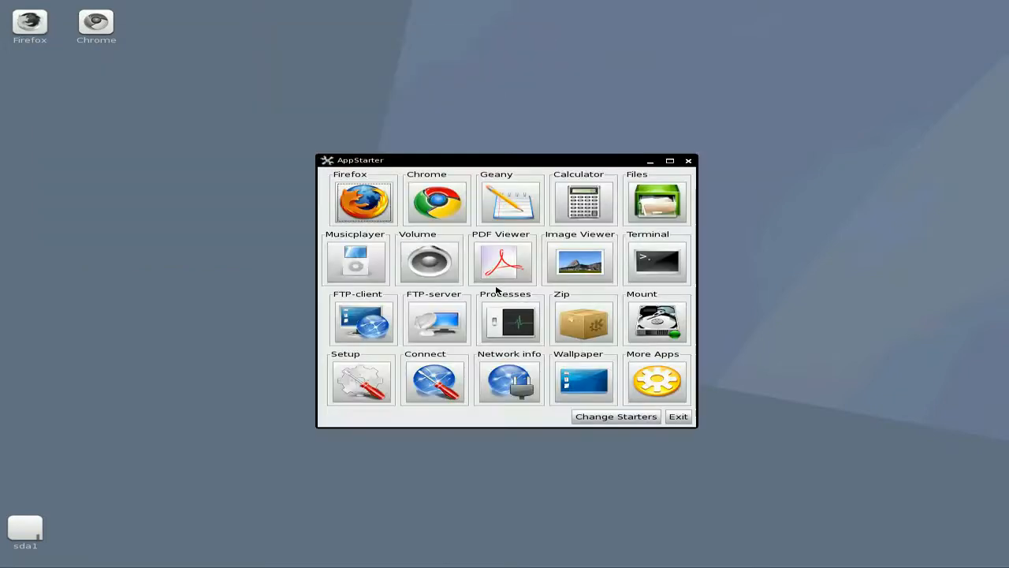
mouse_move(656, 322)
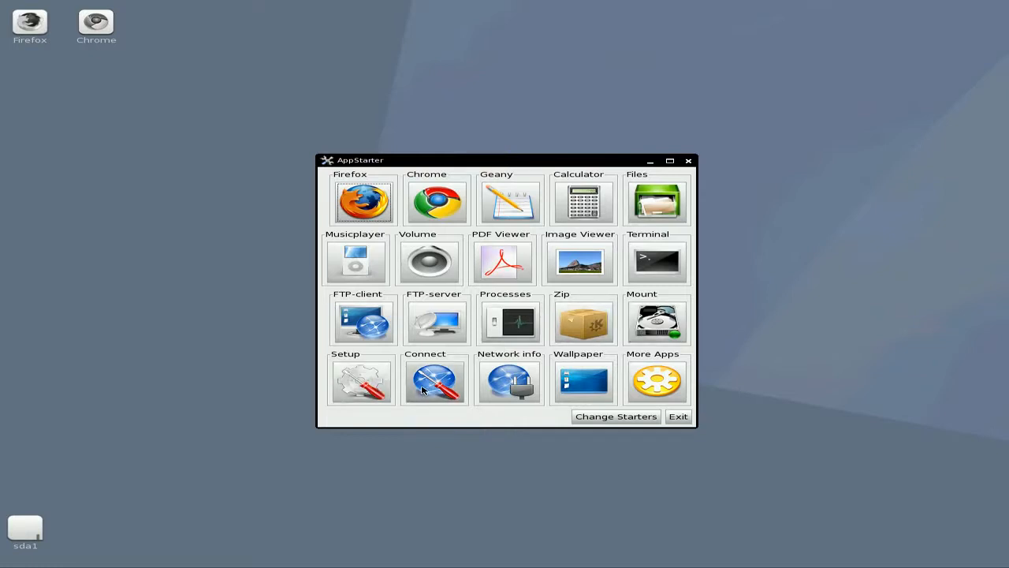
mouse_move(584, 385)
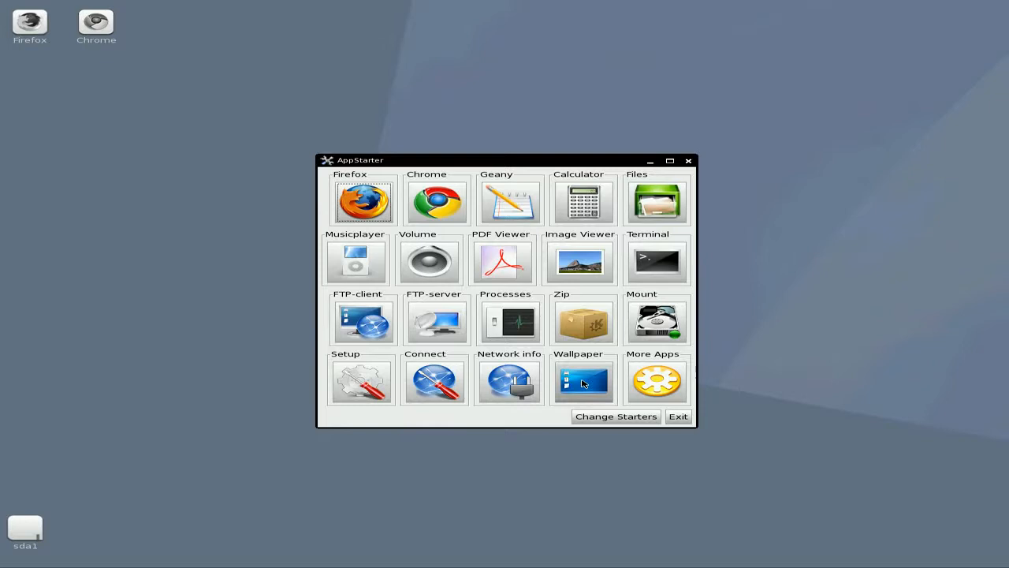
mouse_move(573, 391)
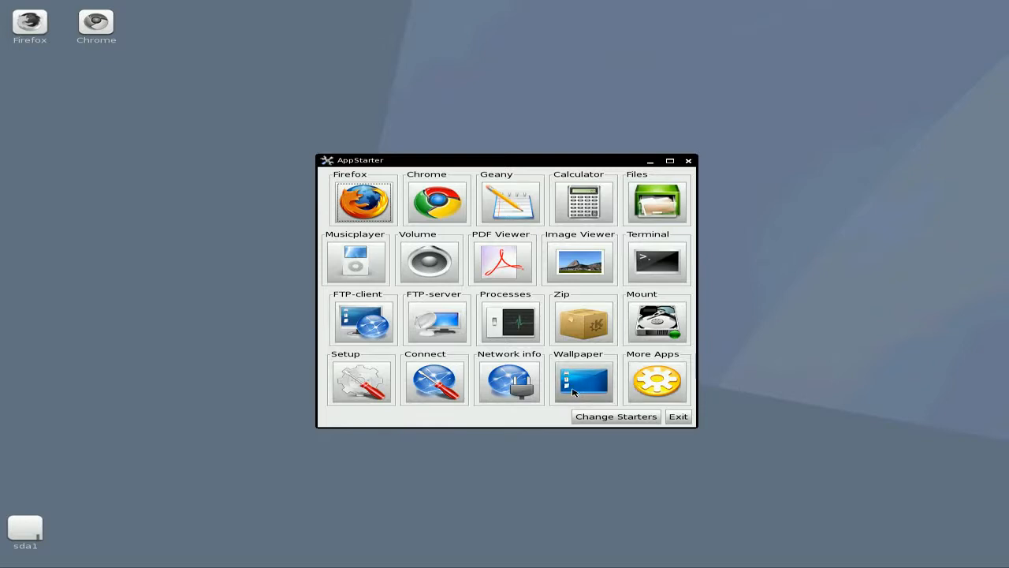
mouse_move(574, 384)
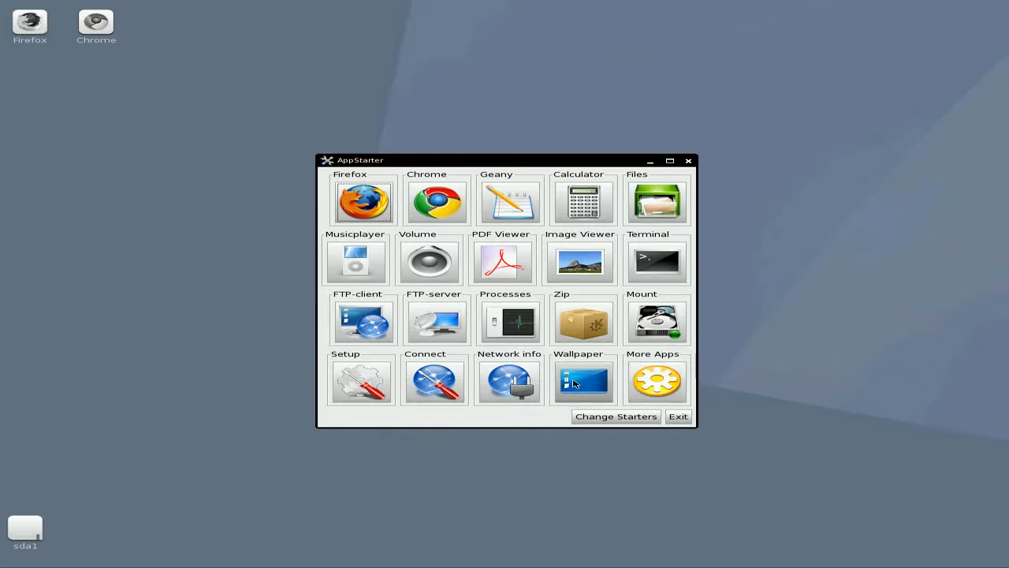
mouse_move(615, 192)
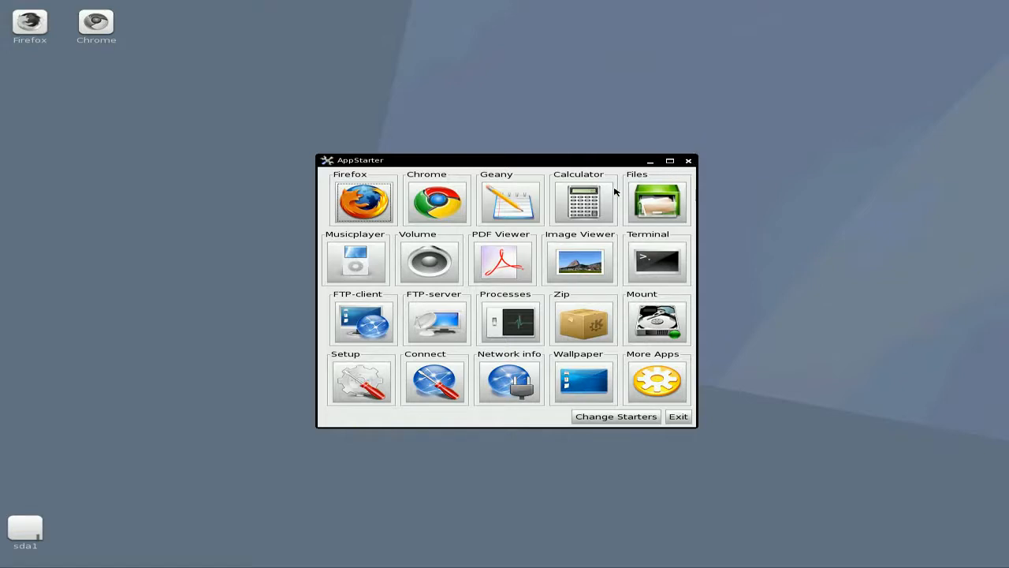
left_click(678, 416)
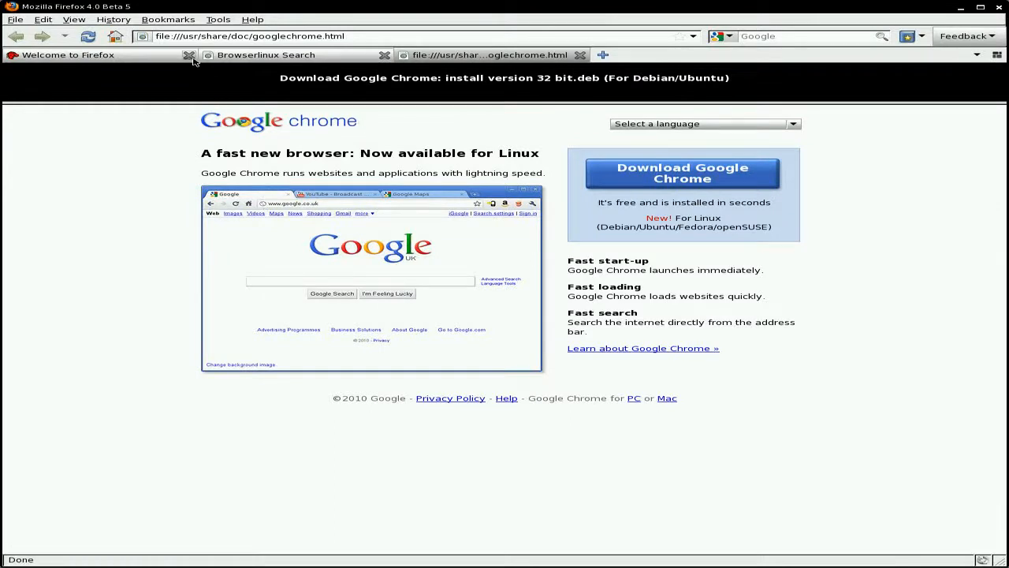
Step: Close the Browserlinux Search tab, then download the 32 bit .deb Chrome package and accept its terms
left_click(190, 53)
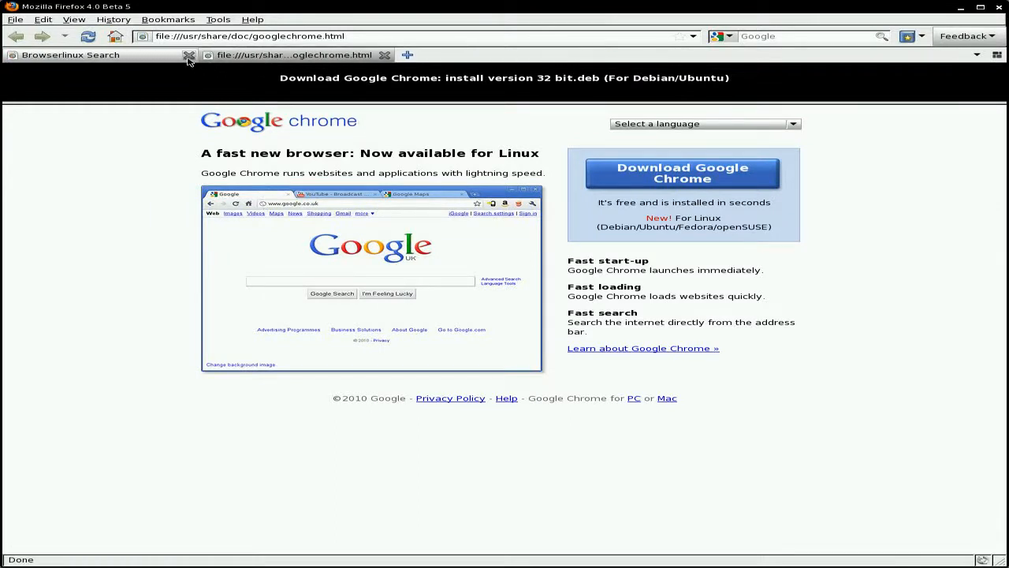
left_click(189, 55)
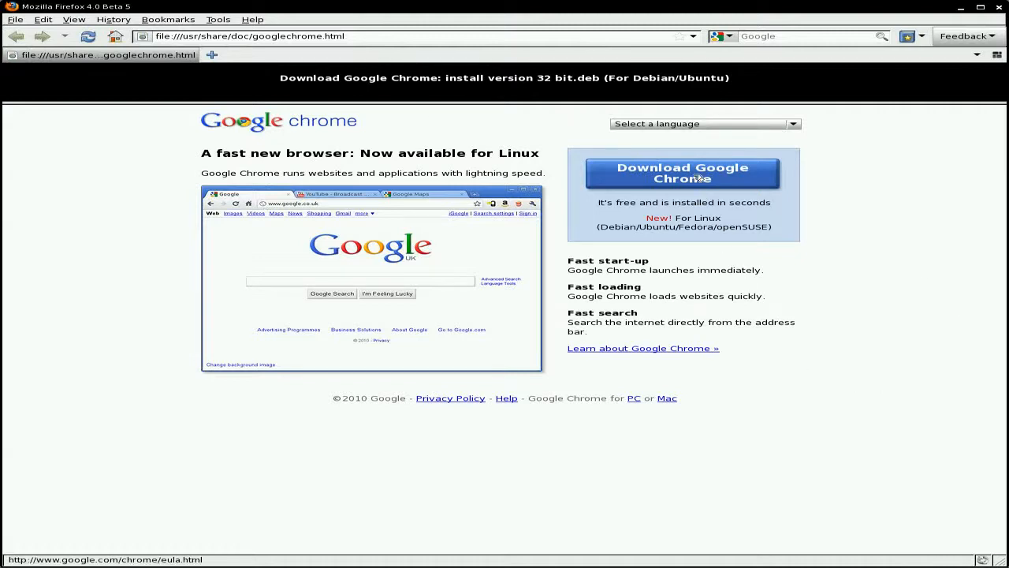
left_click(681, 172)
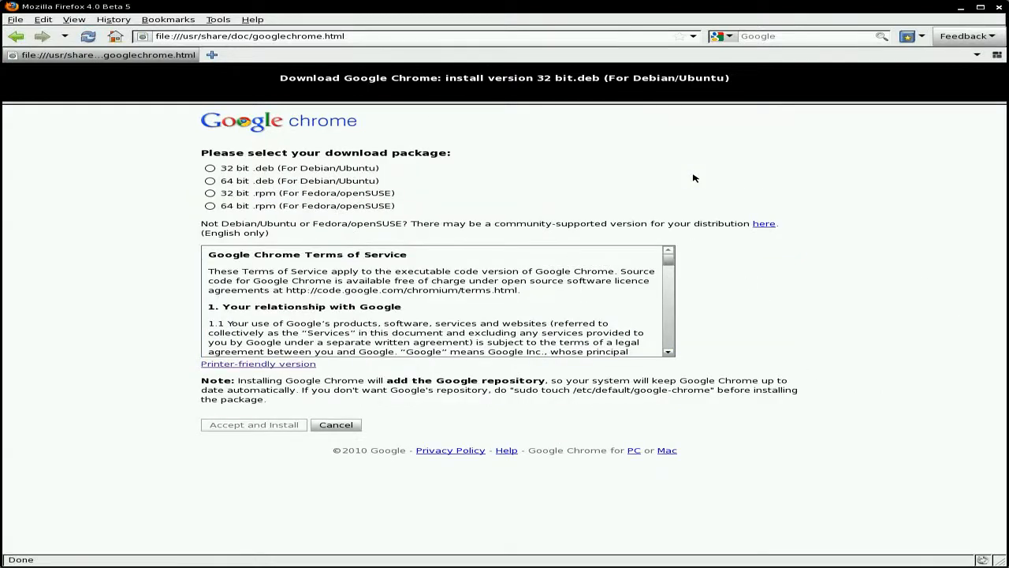
mouse_move(397, 170)
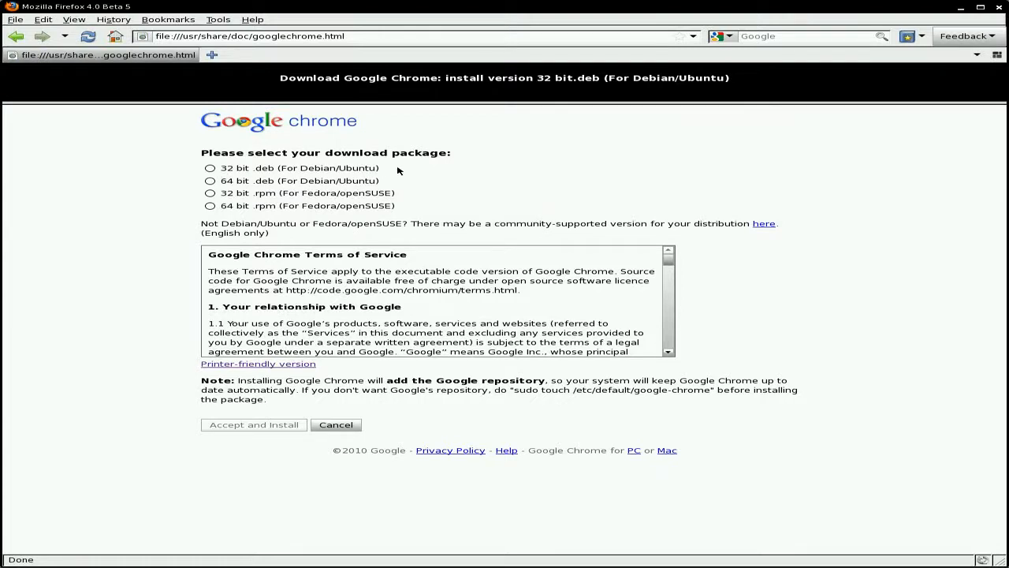
mouse_move(290, 172)
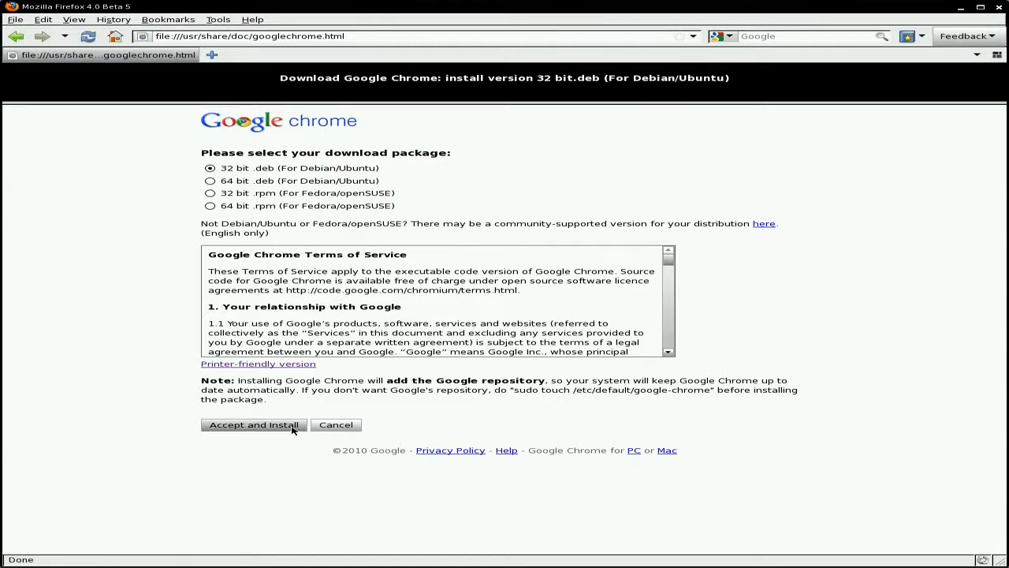
left_click(252, 424)
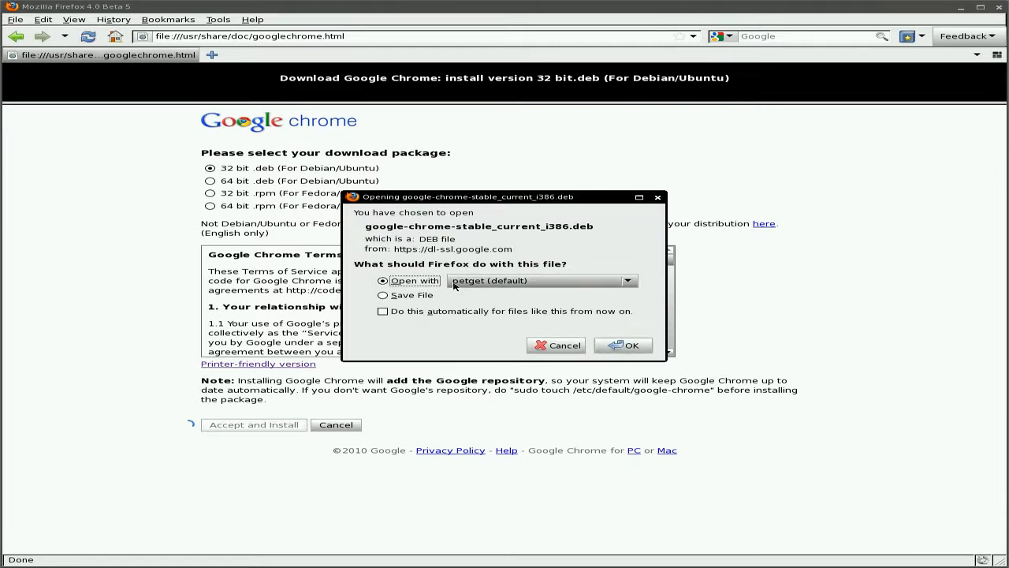
Step: Keep 'Open with petget (default)' for google-chrome-stable_current_i386.deb and let the download finish
left_click(252, 424)
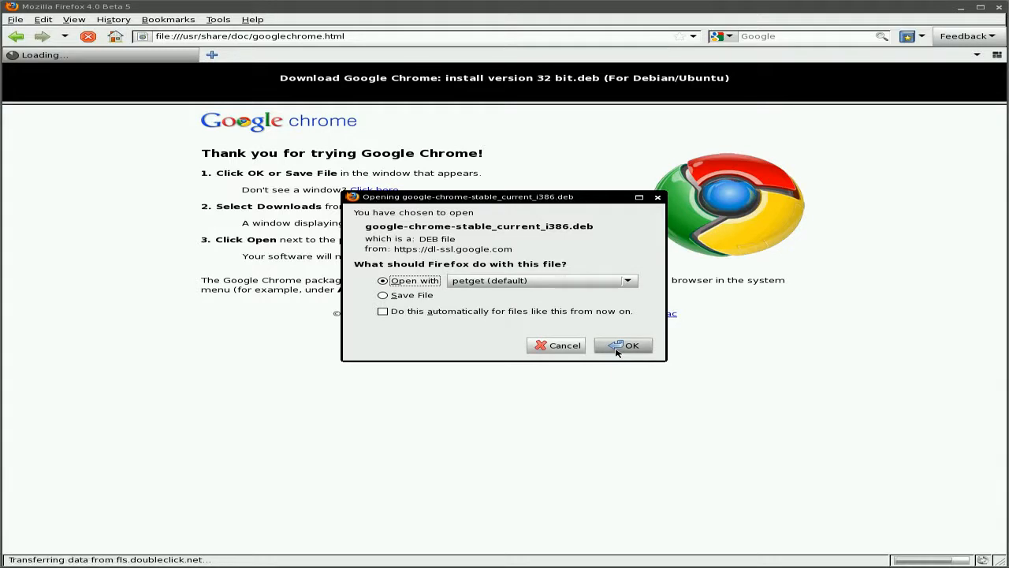
left_click(622, 345)
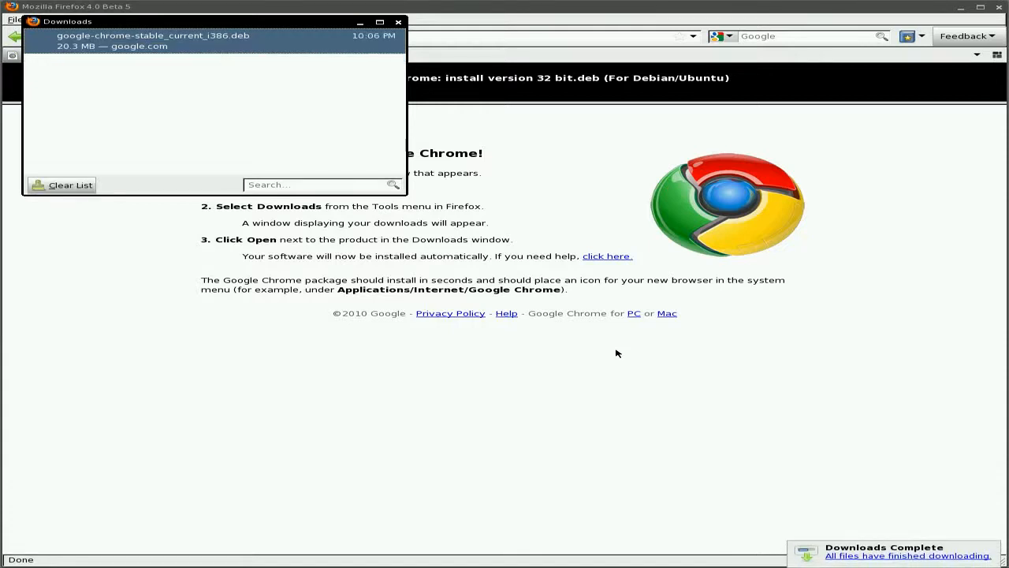
Step: Install google-chrome-stable_current_i386 with Puppy Package Manager and dismiss the success message
double_click(153, 34)
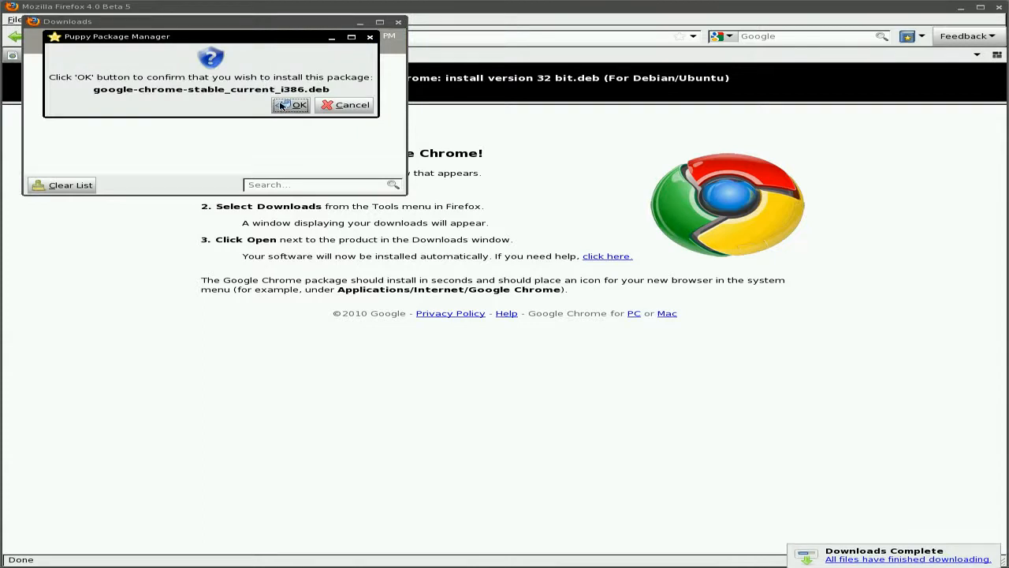
left_click(290, 104)
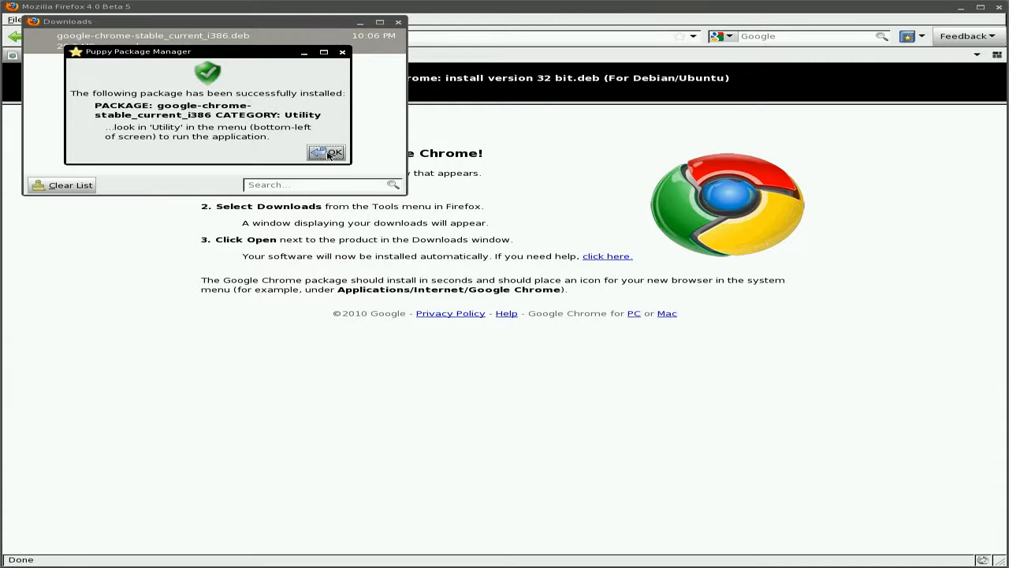
left_click(328, 152)
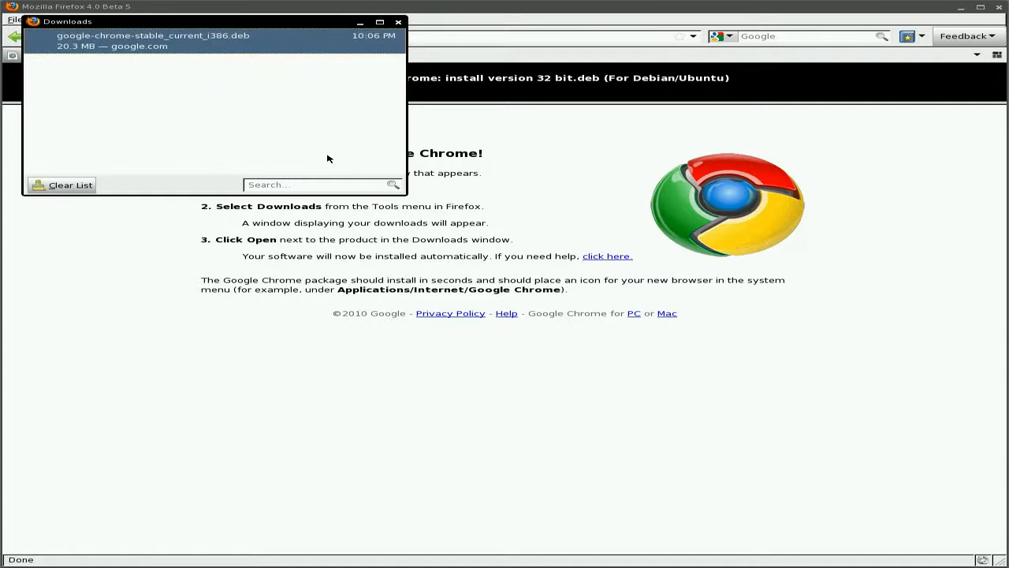
mouse_move(514, 298)
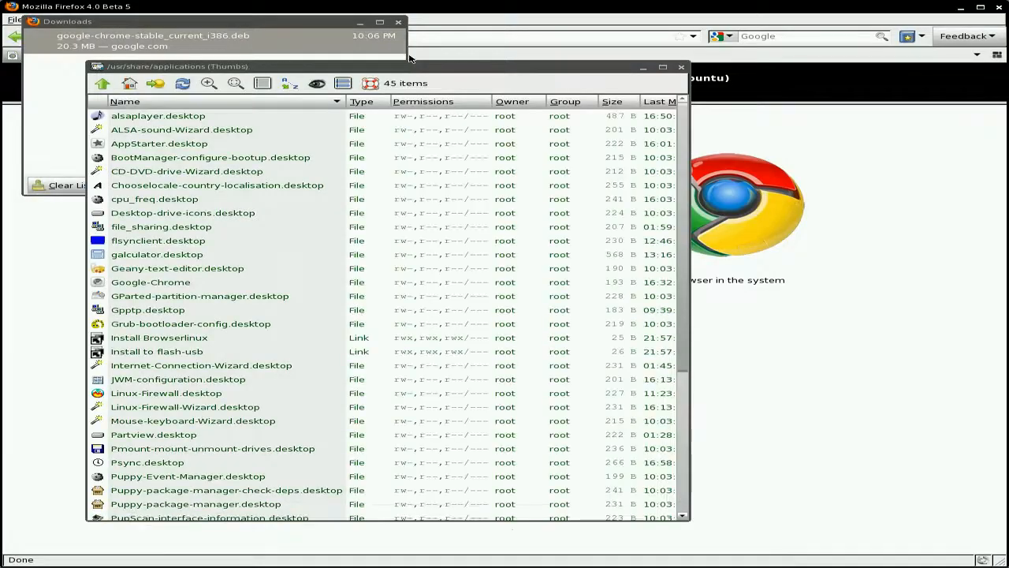
mouse_move(343, 161)
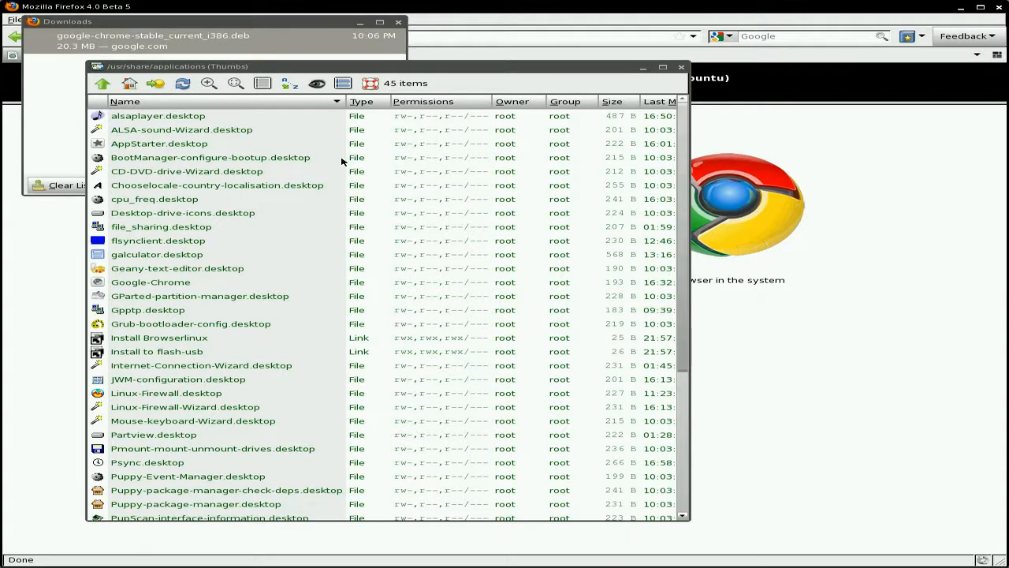
Step: Scroll /usr/share/applications to the Google-Chrome entry, then close ROX-Filer, Downloads and Firefox
scroll("down", 3)
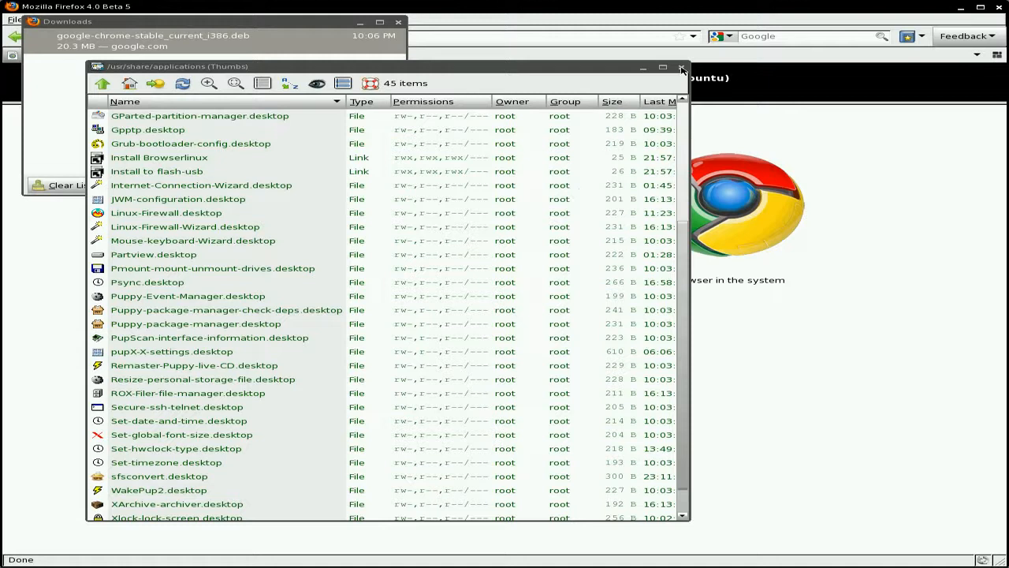
left_click(682, 67)
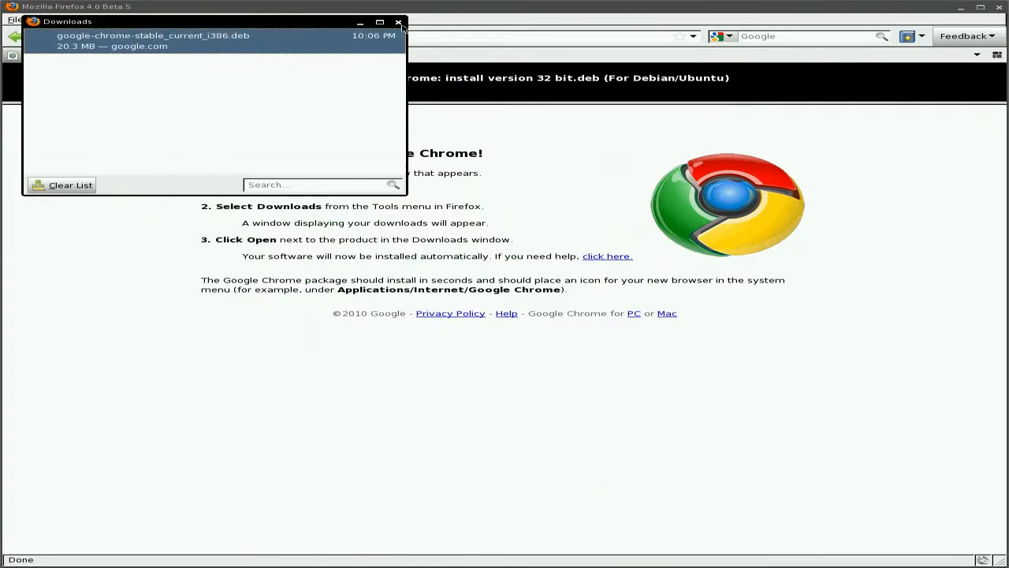
left_click(399, 22)
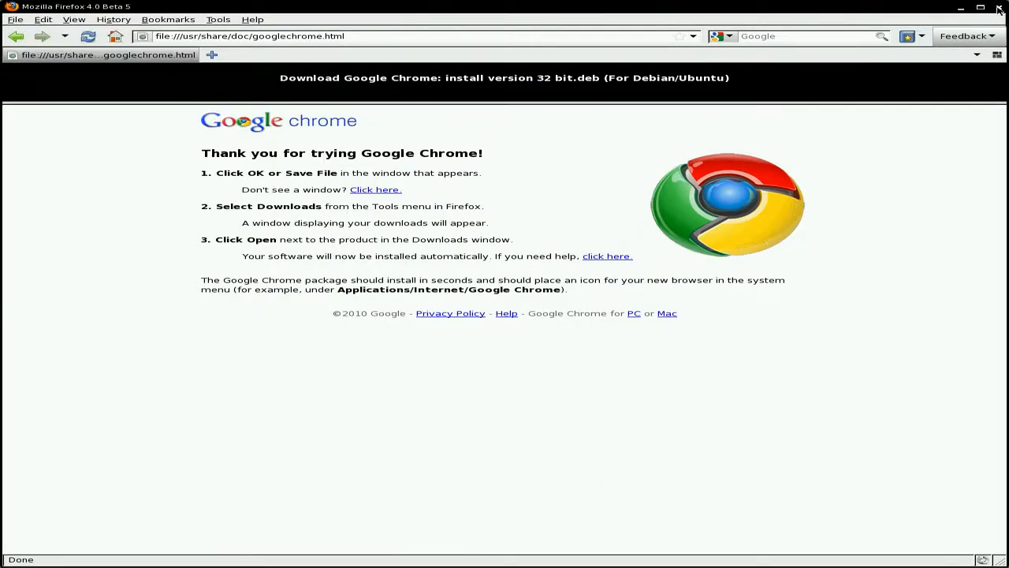
left_click(1000, 6)
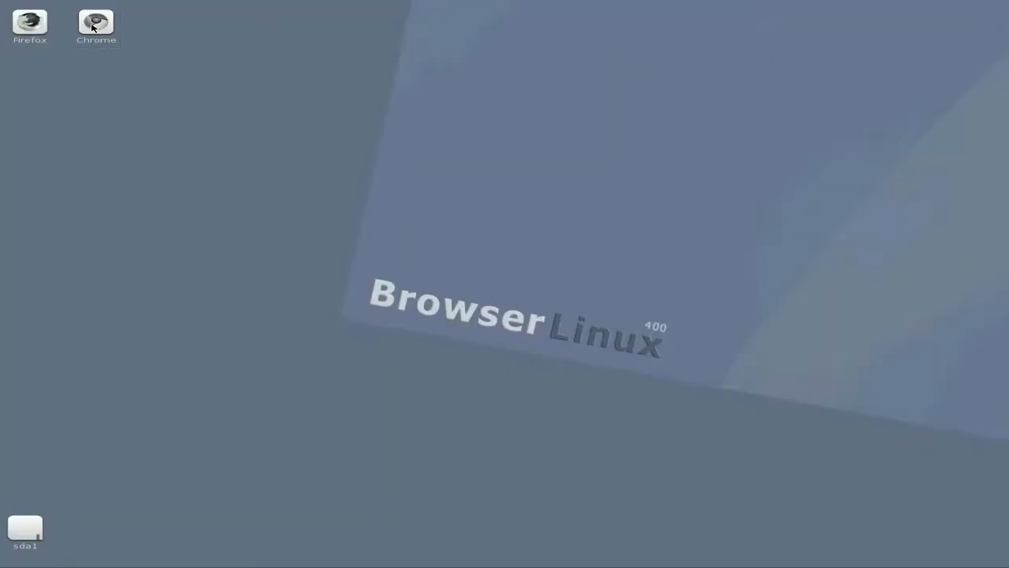
Step: Launch Google Chrome from its desktop icon and start it with default settings
double_click(95, 22)
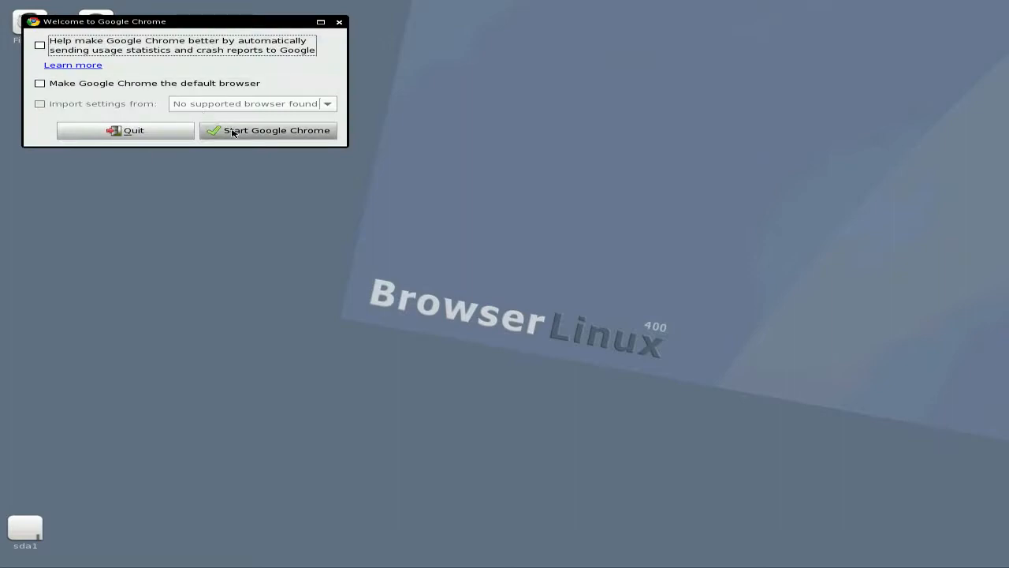
left_click(268, 129)
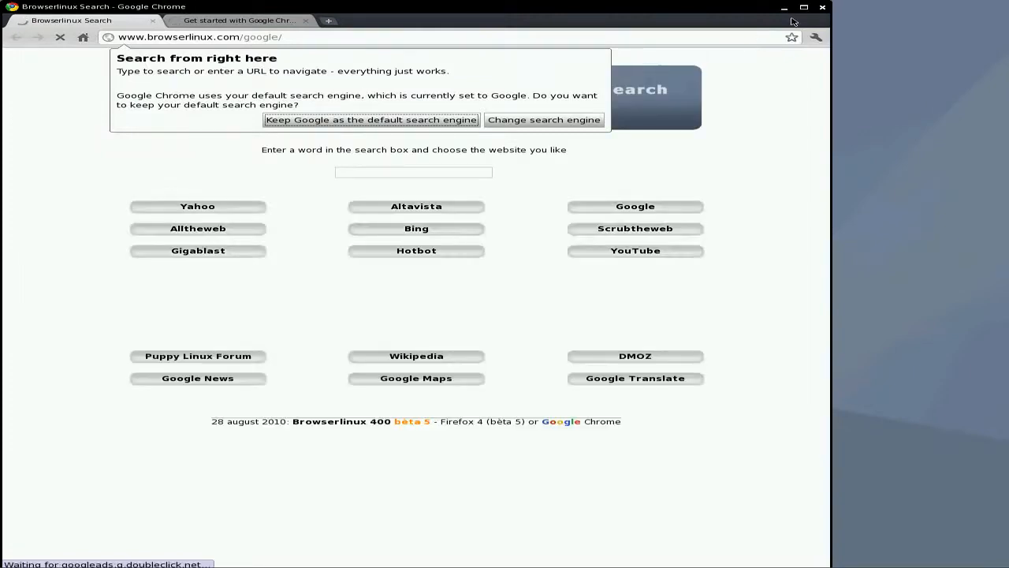
Step: Keep Google as default, then search Bing for 'browserlinux' from the BrowserLinux search page
left_click(371, 120)
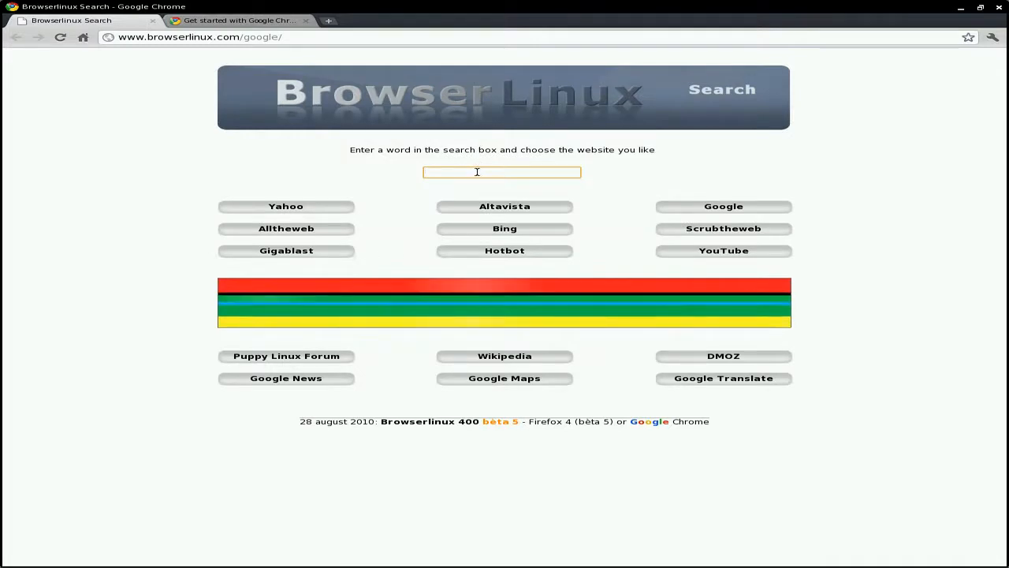
type("bro")
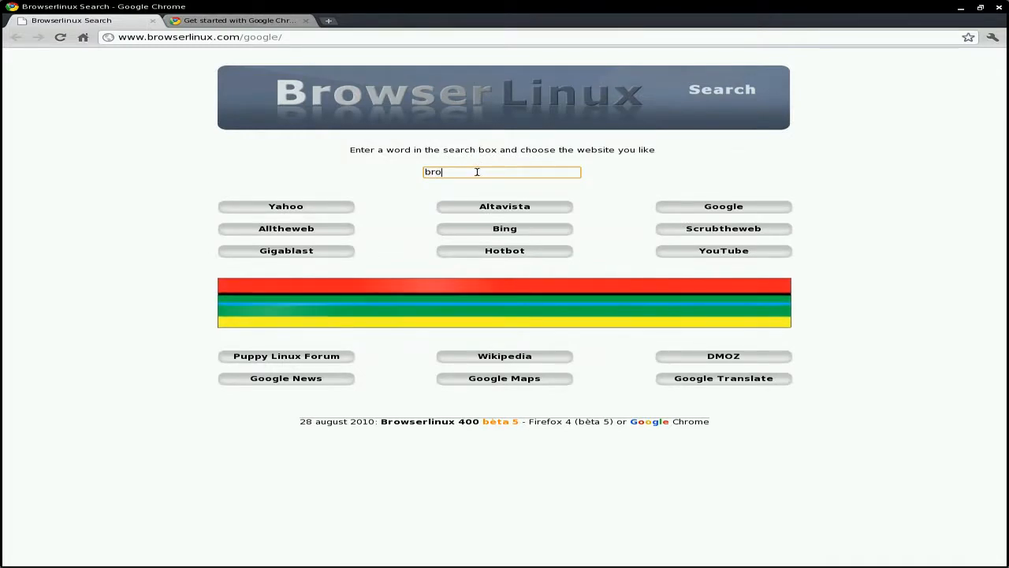
type("wserl")
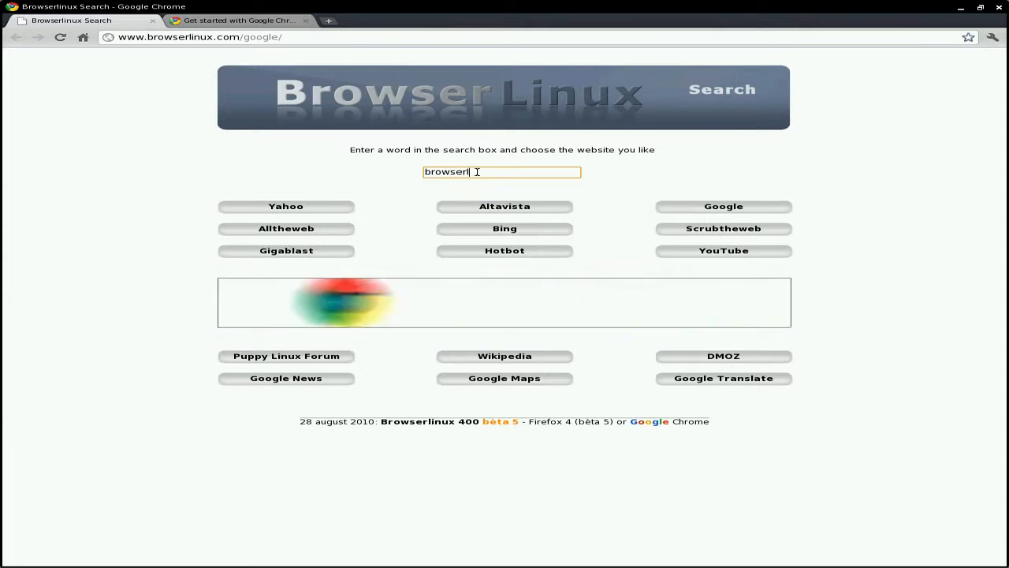
type("inux")
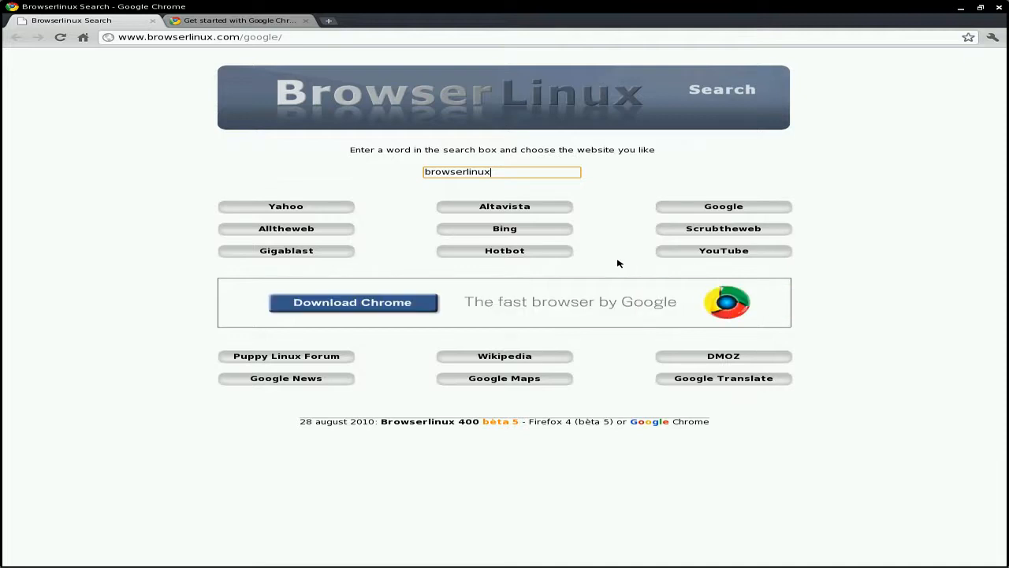
mouse_move(495, 237)
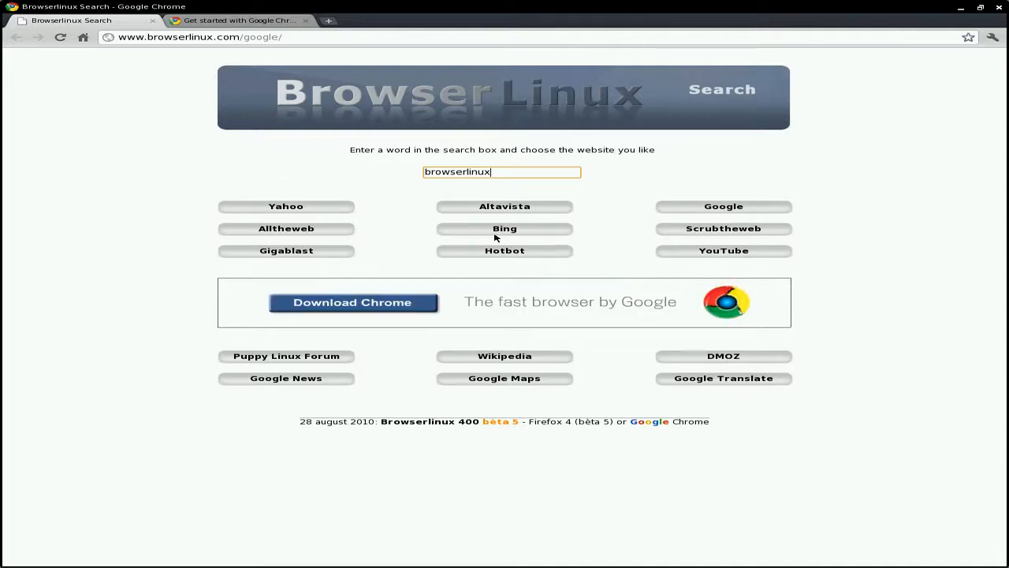
left_click(505, 227)
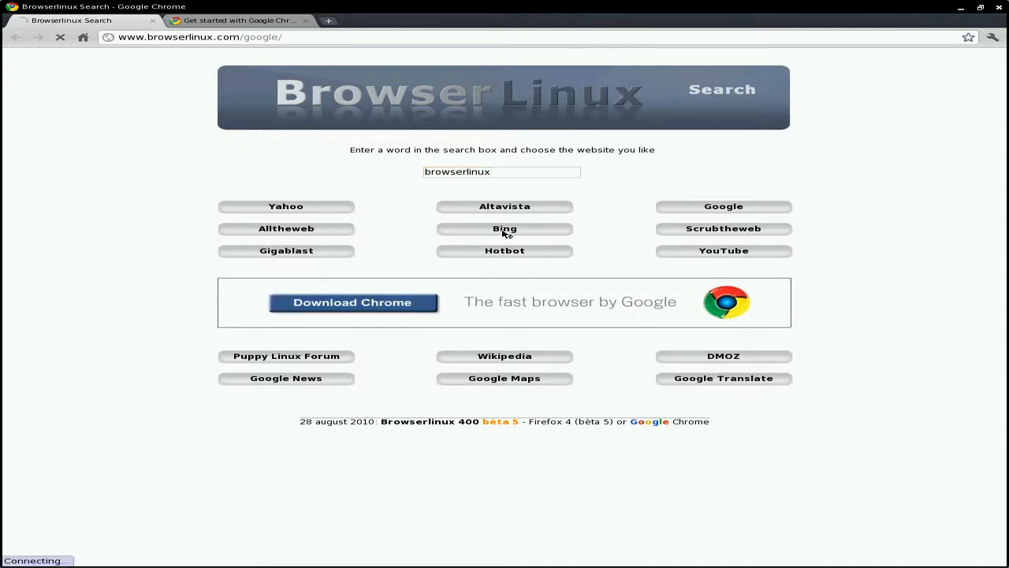
left_click(505, 227)
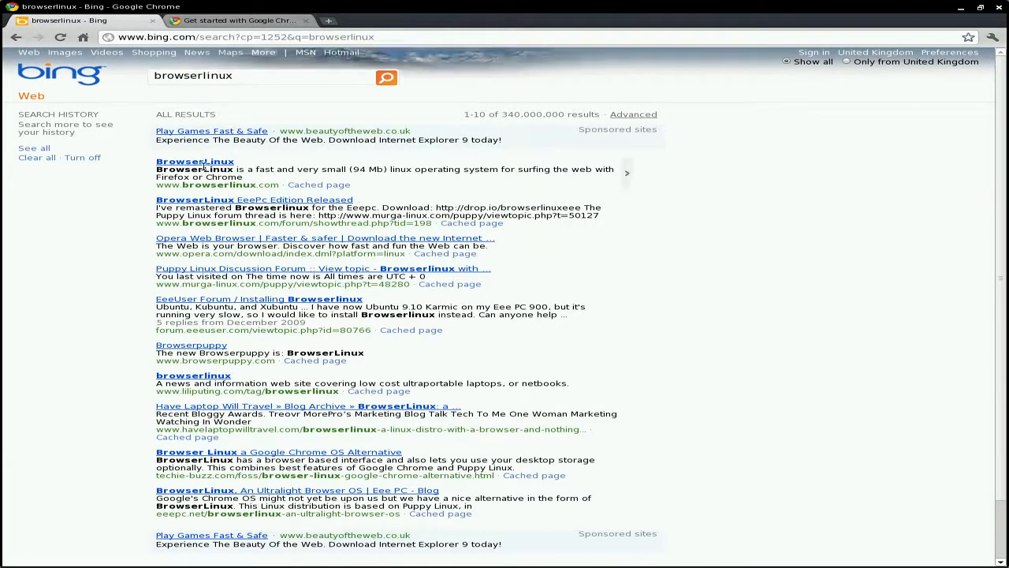
Step: Open the BrowserLinux homepage from the results, read down it, then close Chrome
left_click(195, 161)
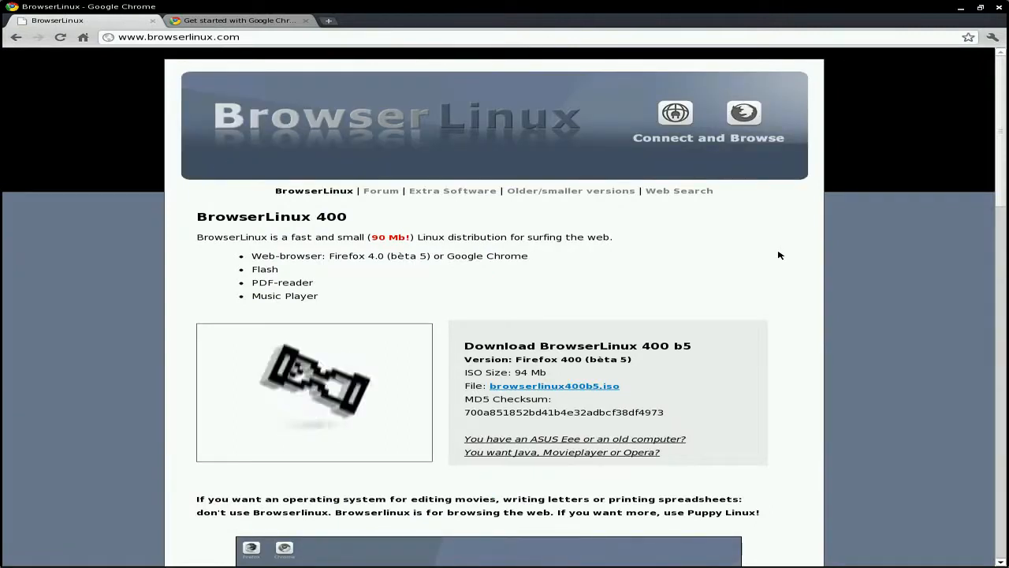
scroll("down", 3)
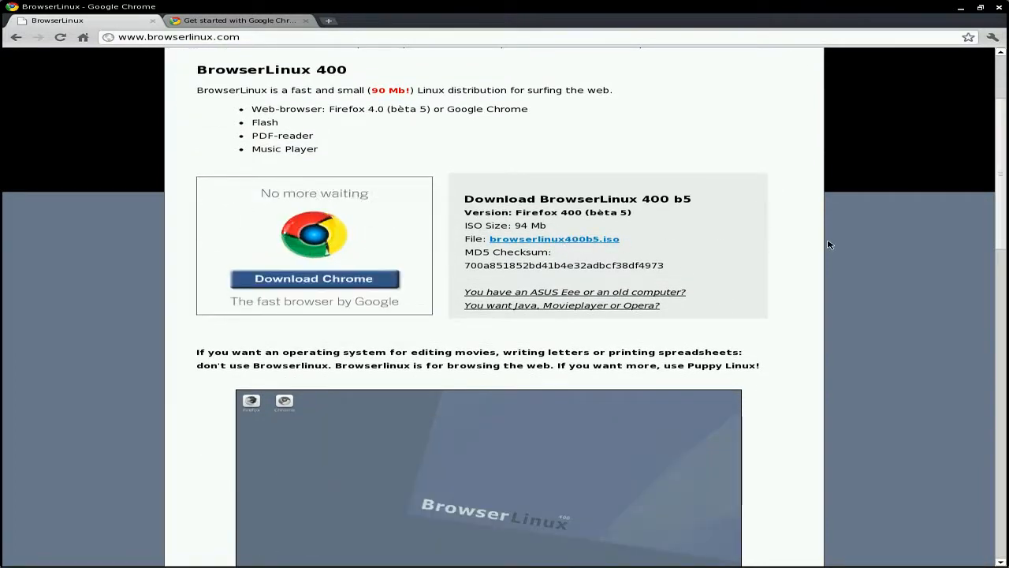
scroll("down", 3)
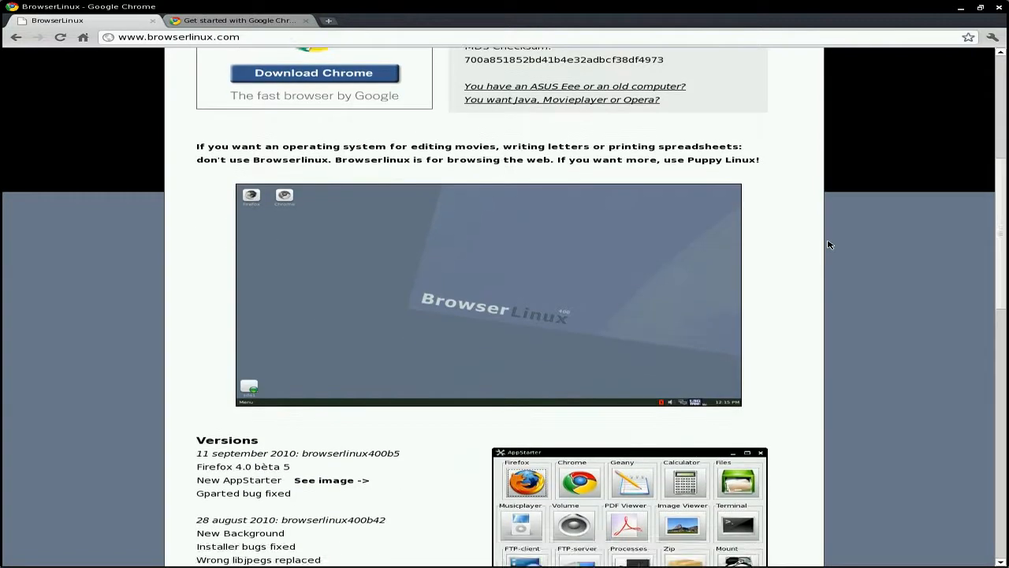
scroll("down", 3)
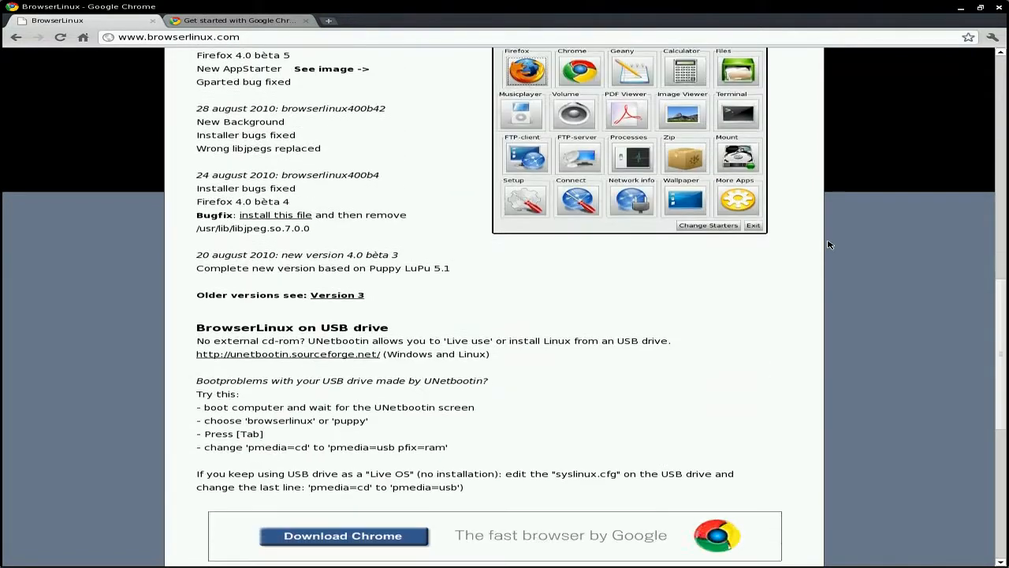
scroll("down", 3)
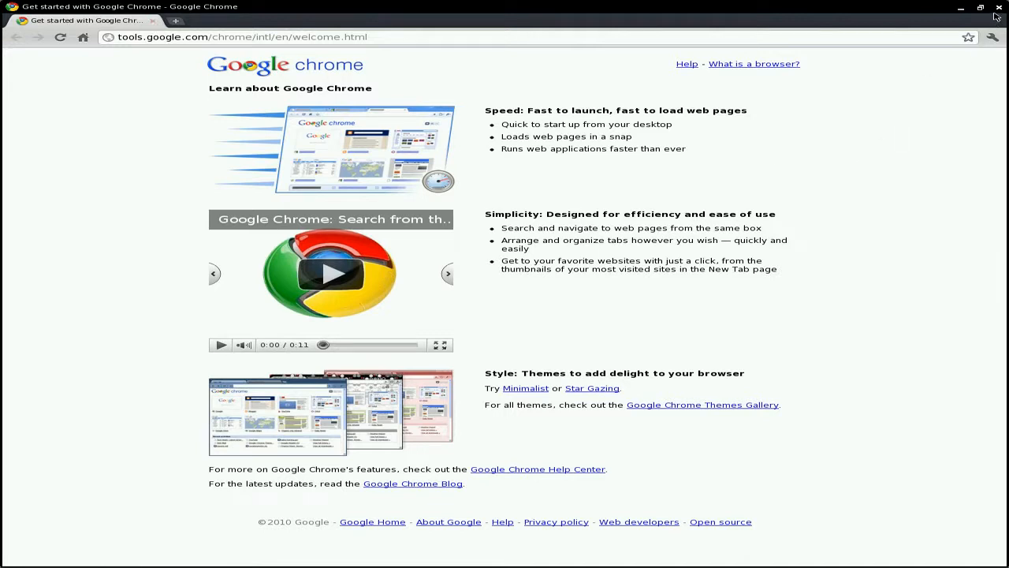
left_click(999, 7)
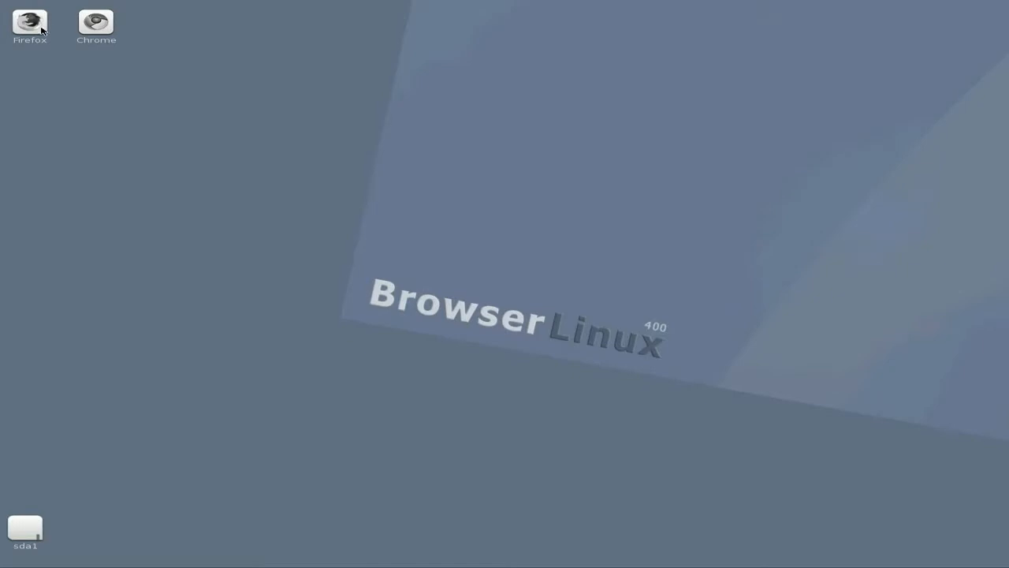
mouse_move(292, 161)
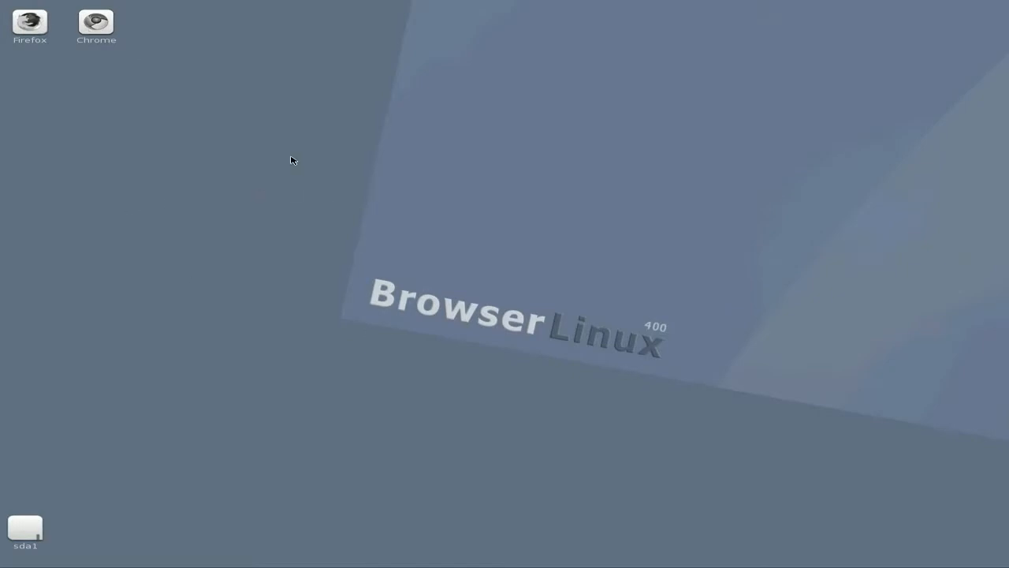
right_click(293, 161)
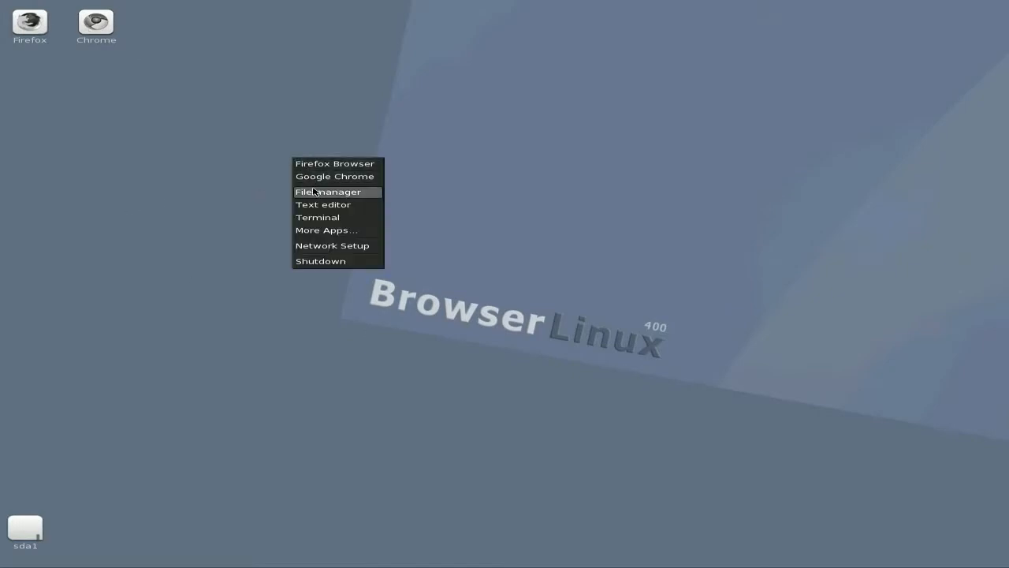
left_click(326, 230)
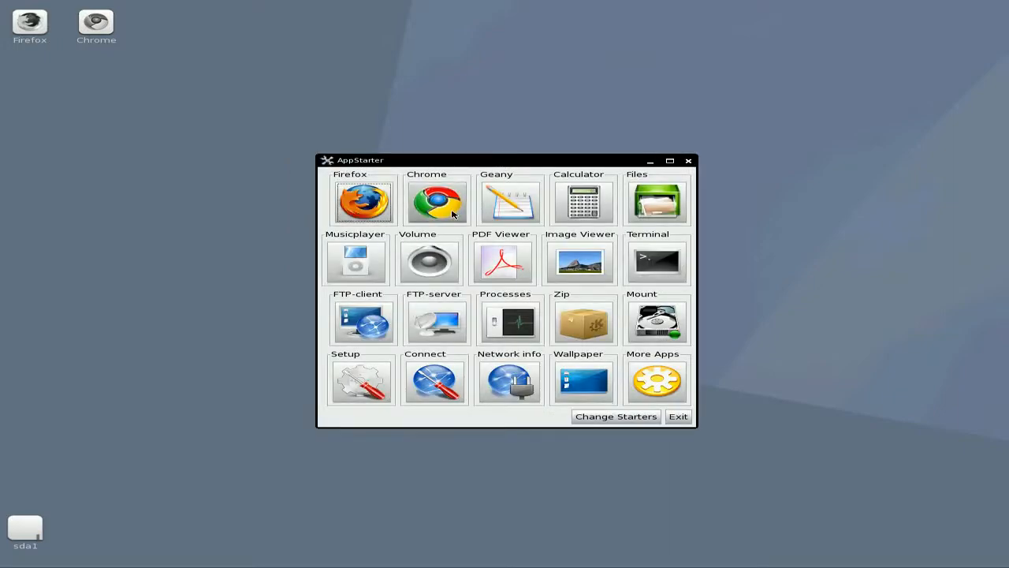
mouse_move(564, 205)
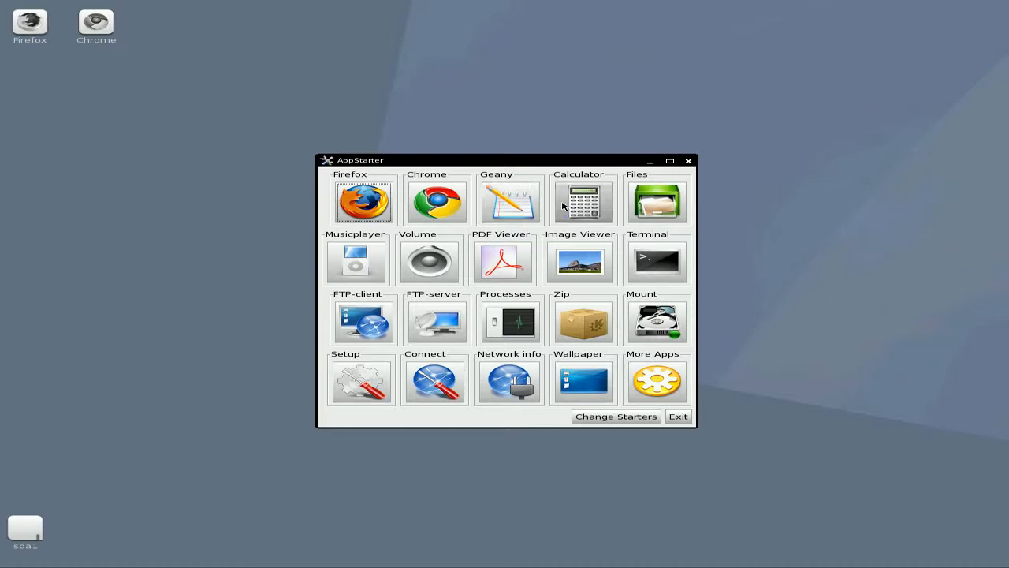
mouse_move(580, 256)
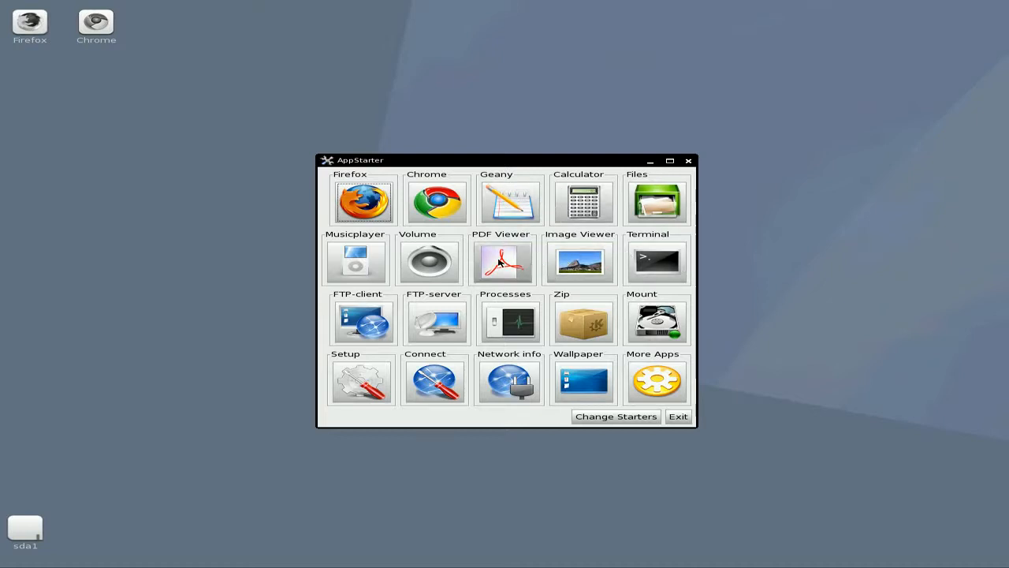
mouse_move(363, 262)
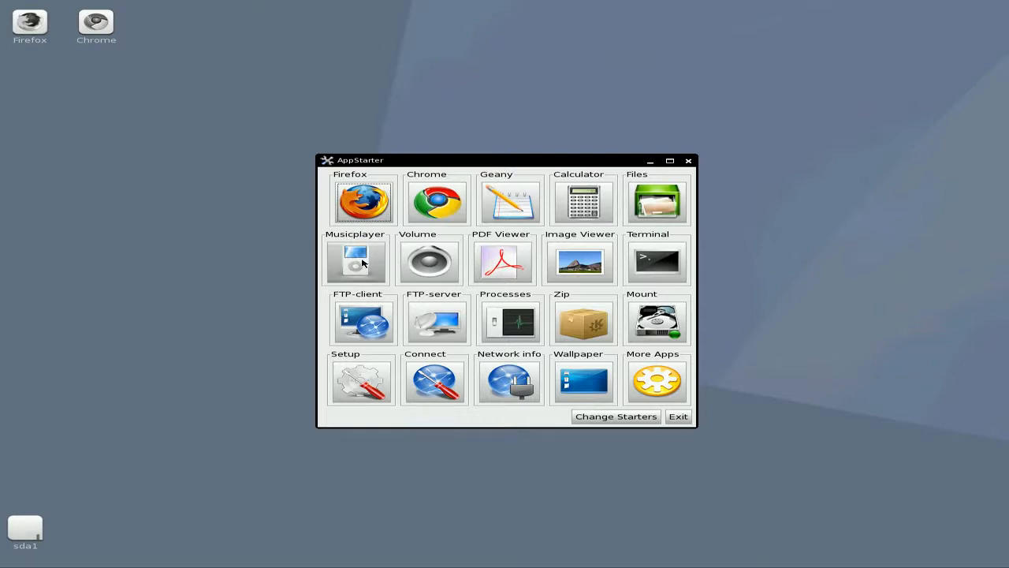
mouse_move(435, 322)
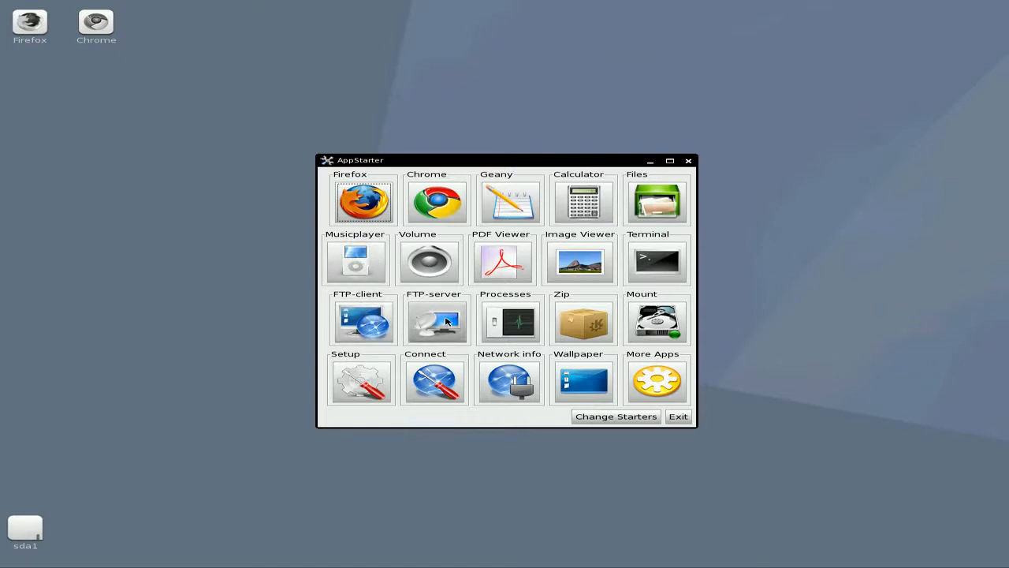
left_click(505, 321)
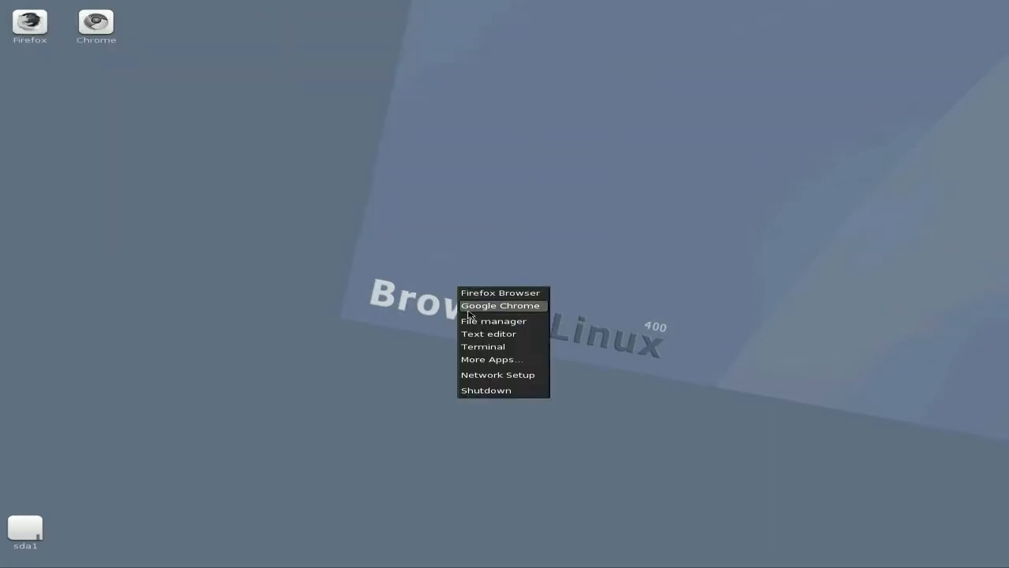
Step: Reopen the AppStarter launcher from the desktop's app menu
left_click(491, 360)
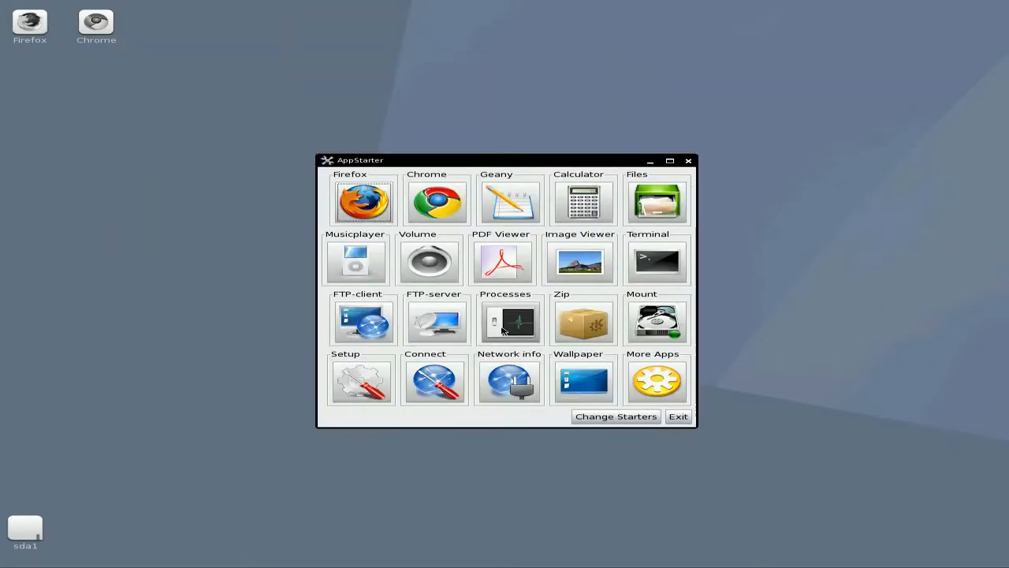
mouse_move(583, 380)
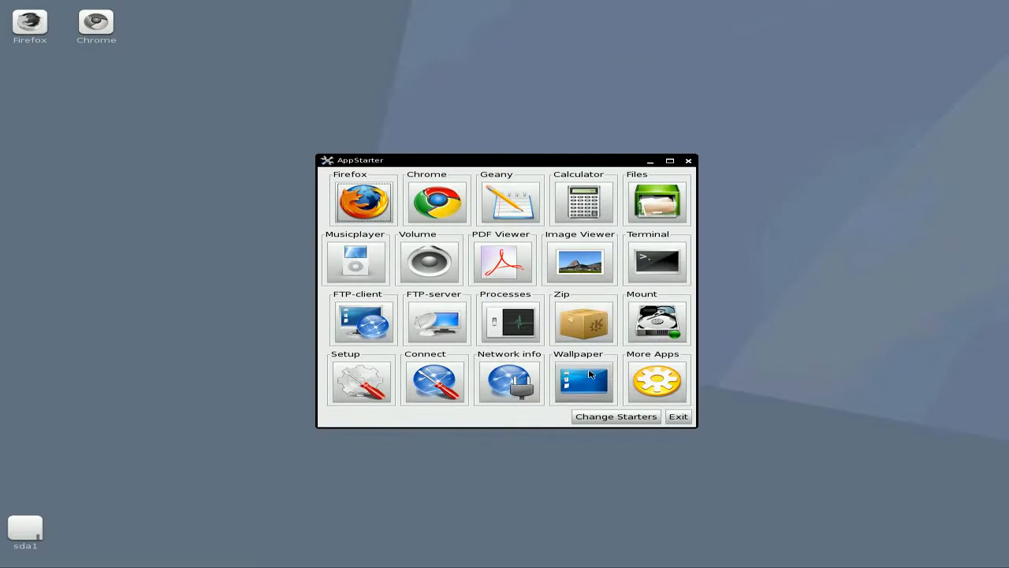
mouse_move(509, 385)
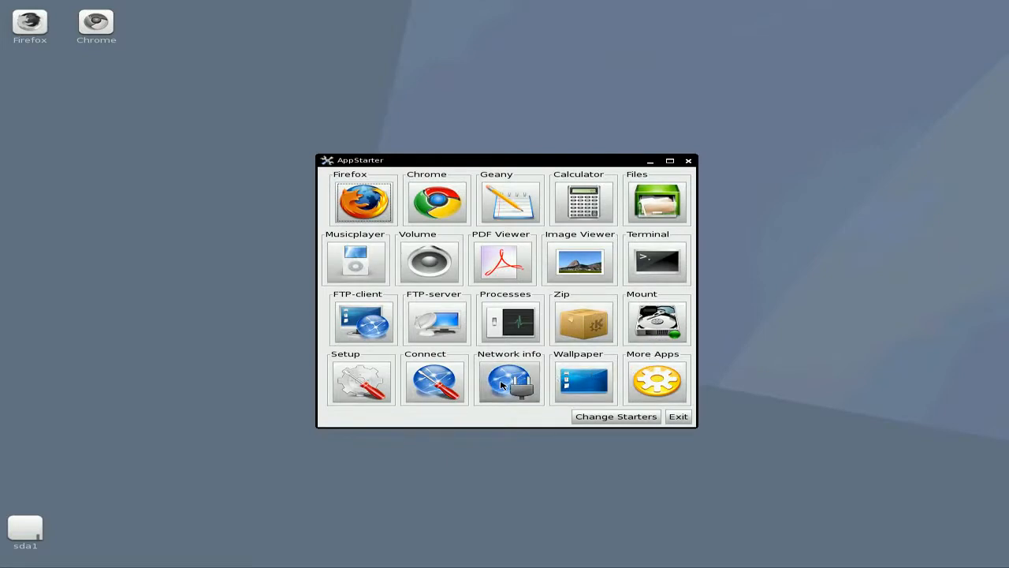
mouse_move(404, 387)
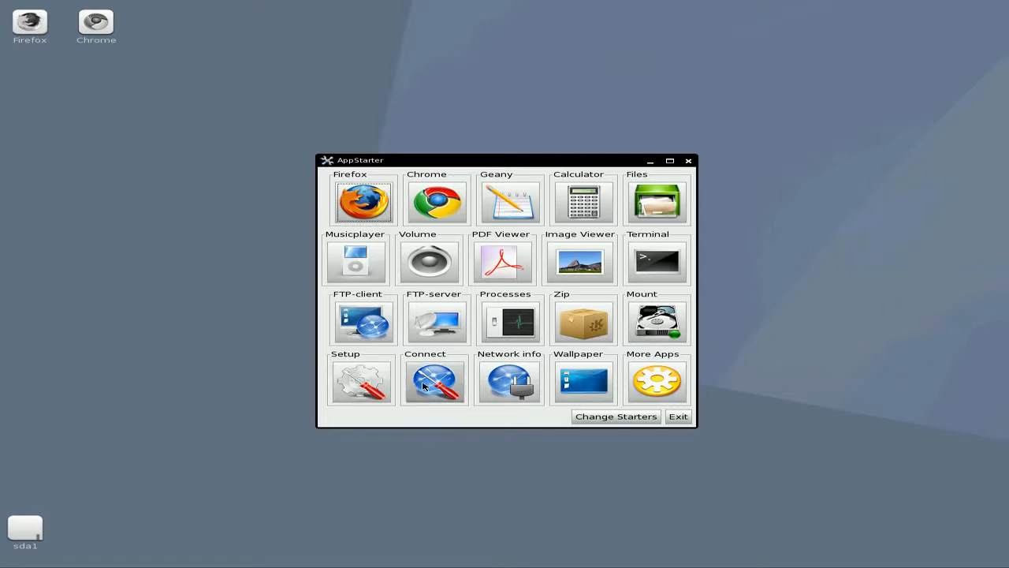
mouse_move(539, 318)
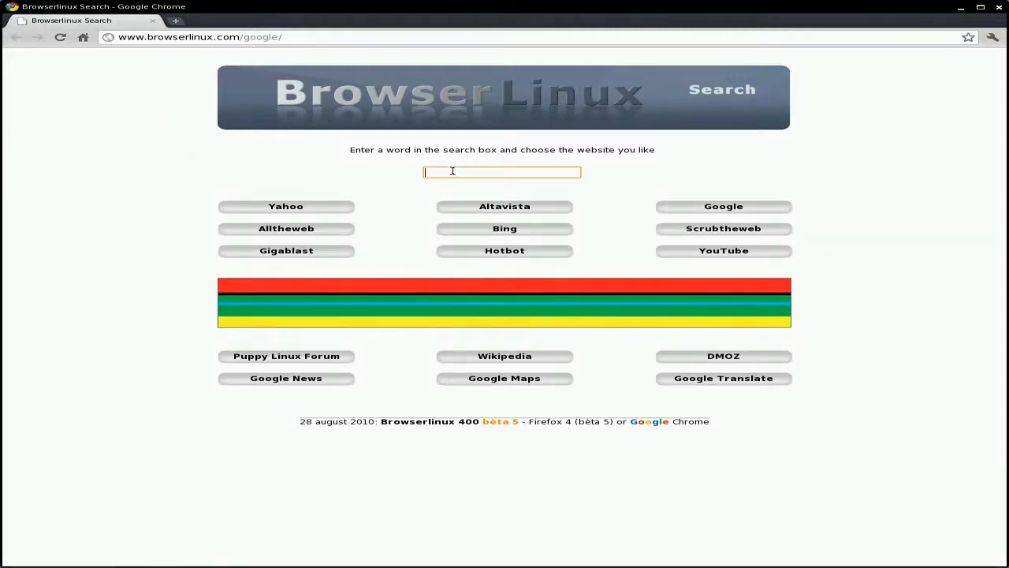
Step: Search Google for 'puppylinux' and open the Puppy Linux Community home page result
type("puppy")
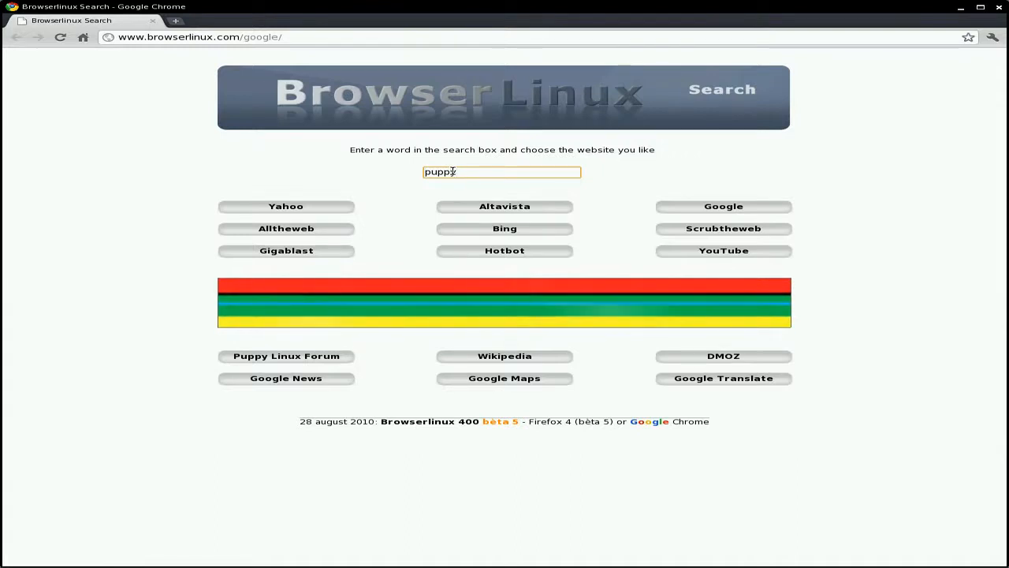
type("linux")
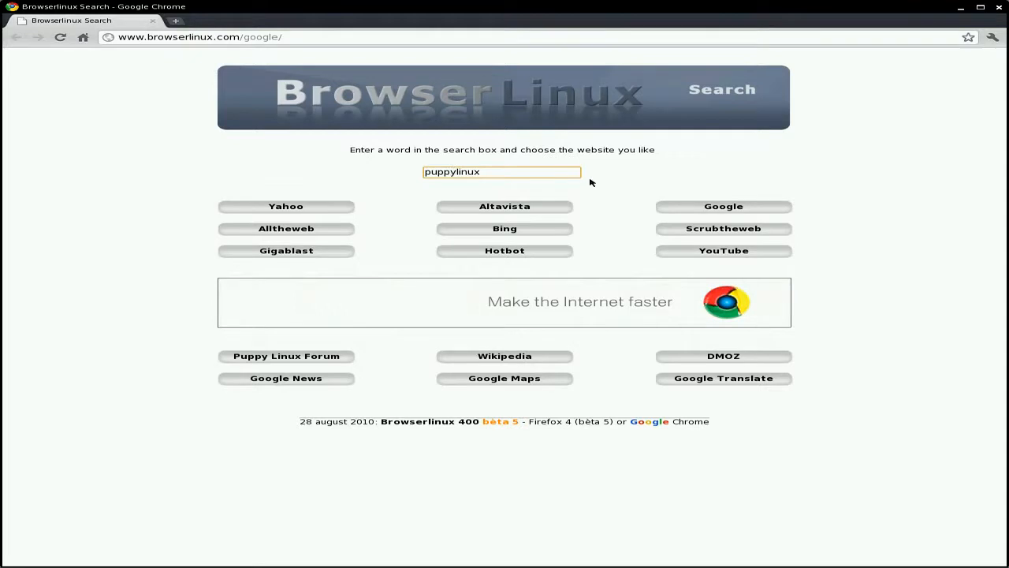
left_click(722, 205)
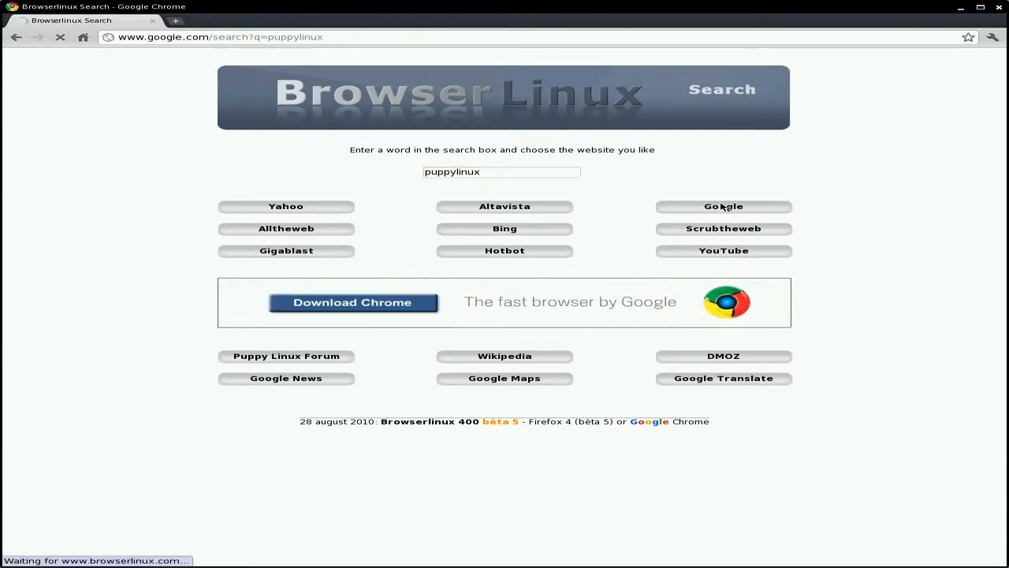
left_click(722, 205)
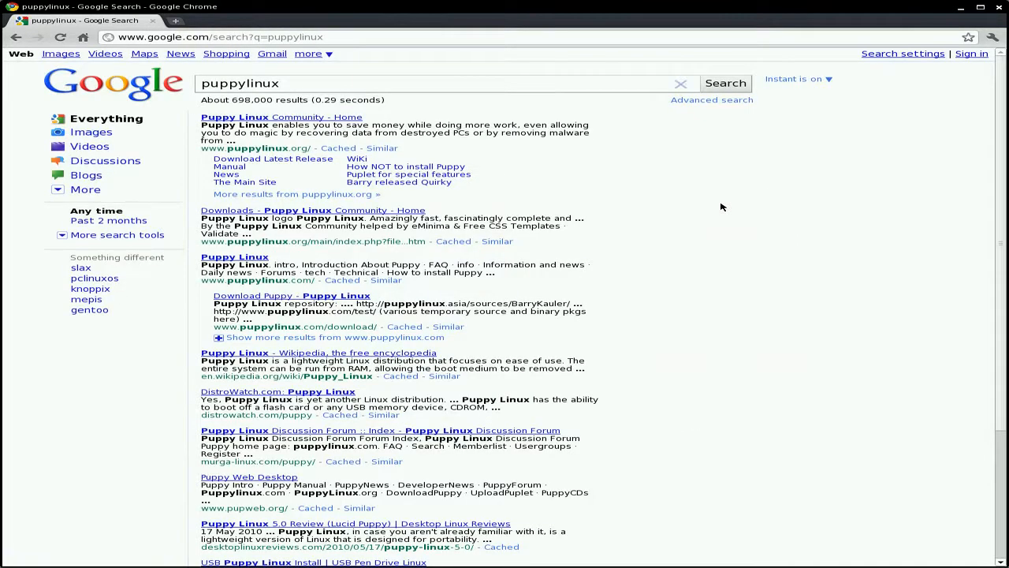
mouse_move(273, 158)
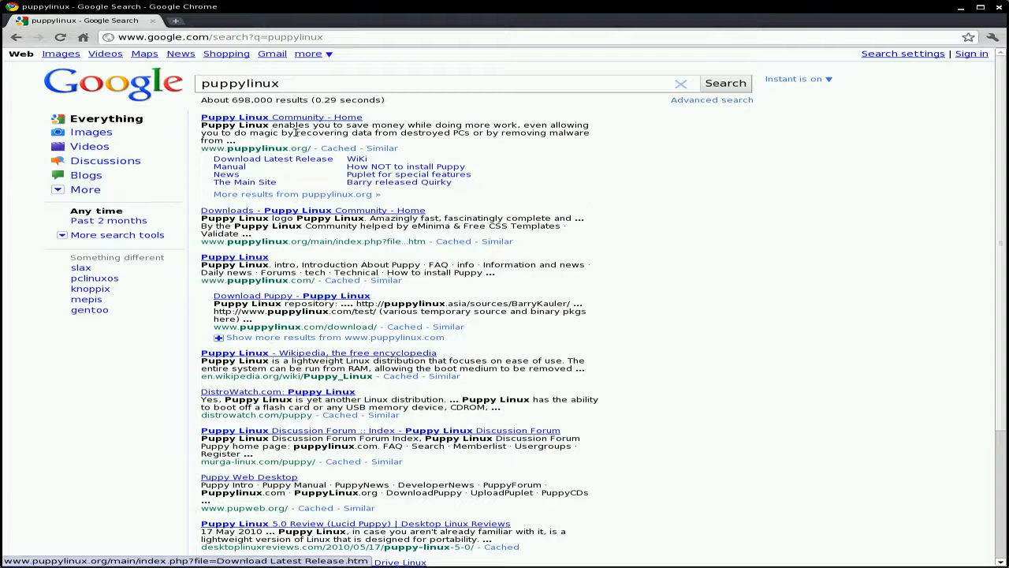
left_click(280, 117)
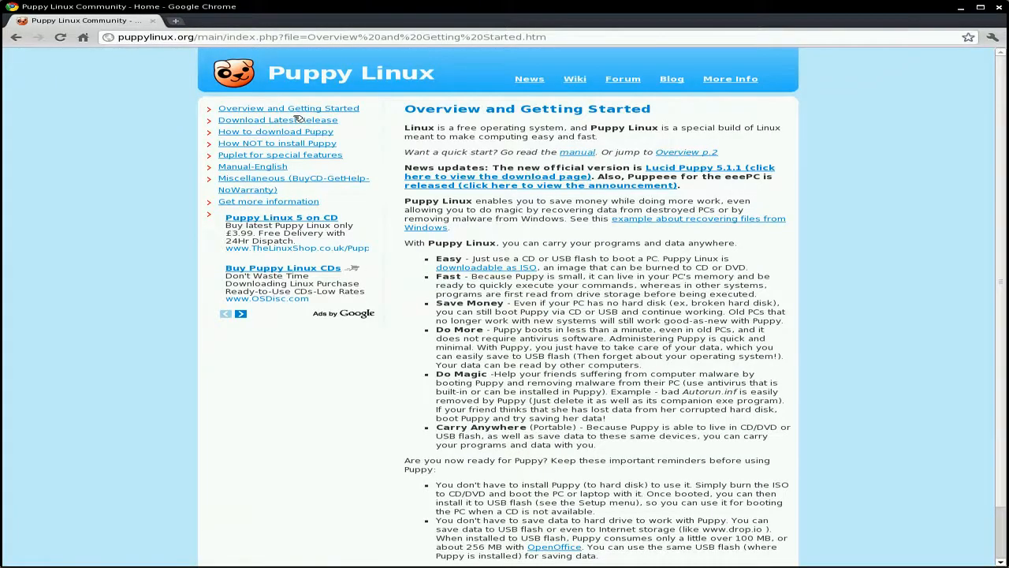
mouse_move(791, 413)
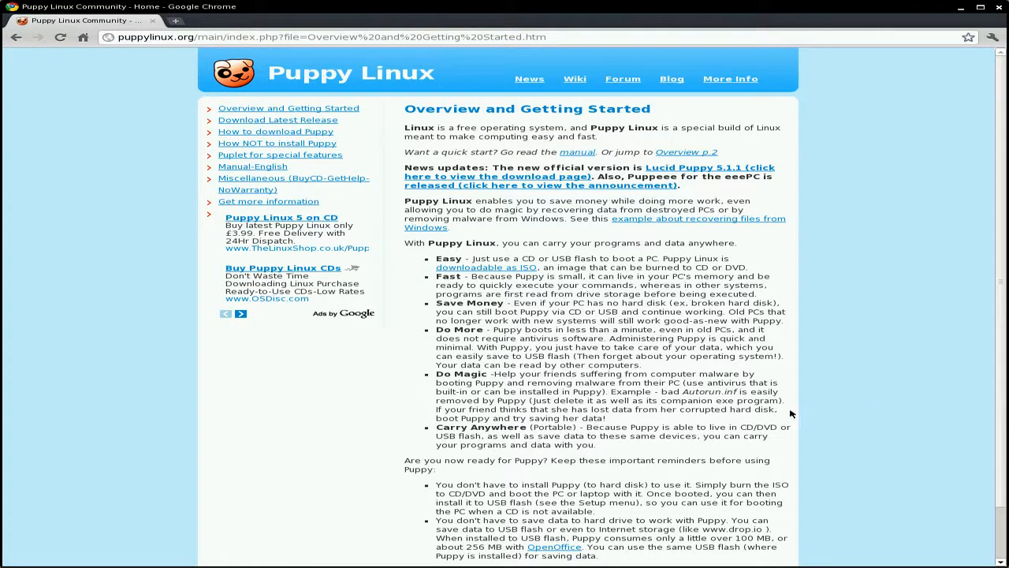
Step: Read through the Puppy Linux Overview page, then close Chrome to return to the desktop
scroll("down", 3)
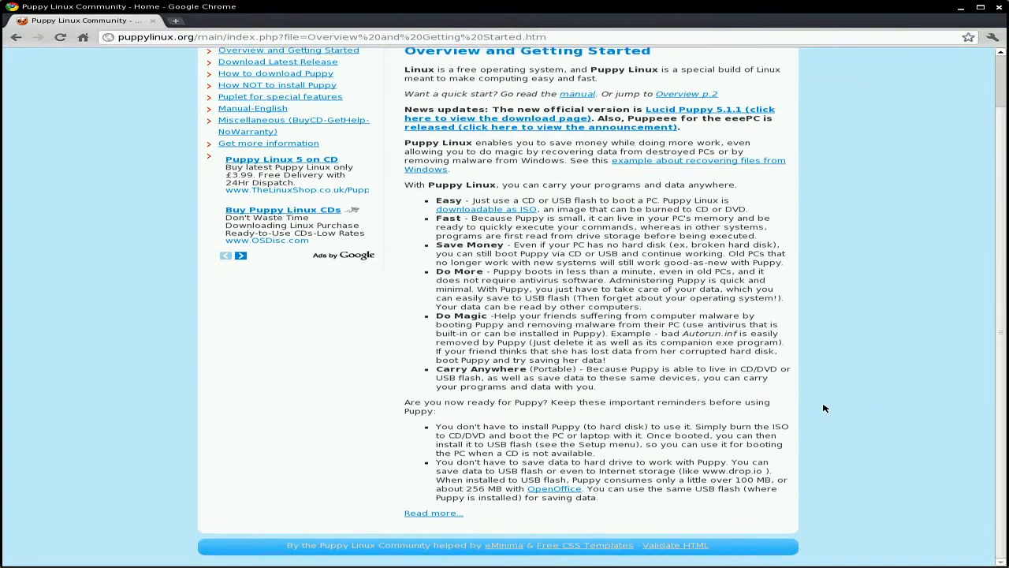
scroll("up", 3)
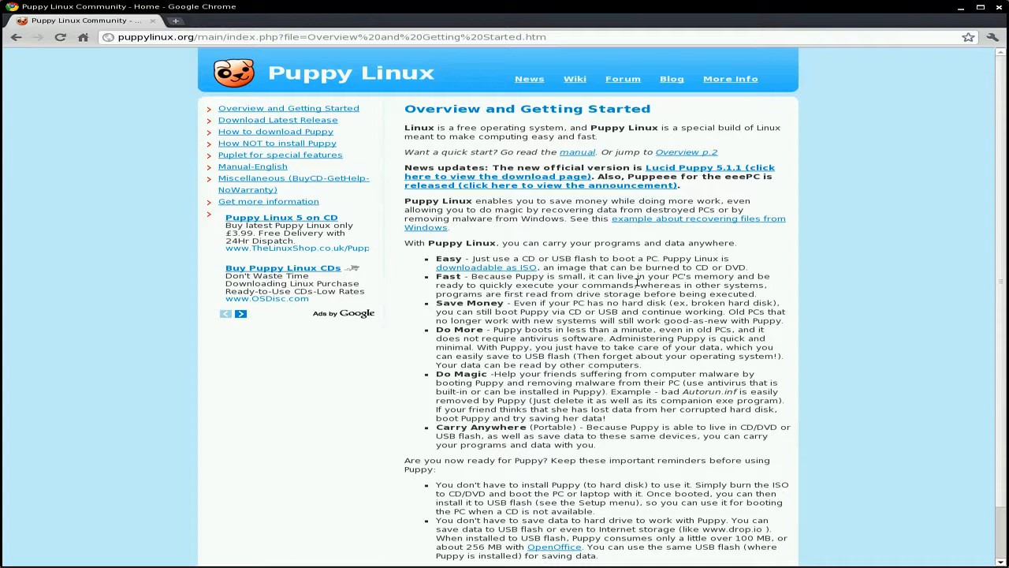
mouse_move(662, 296)
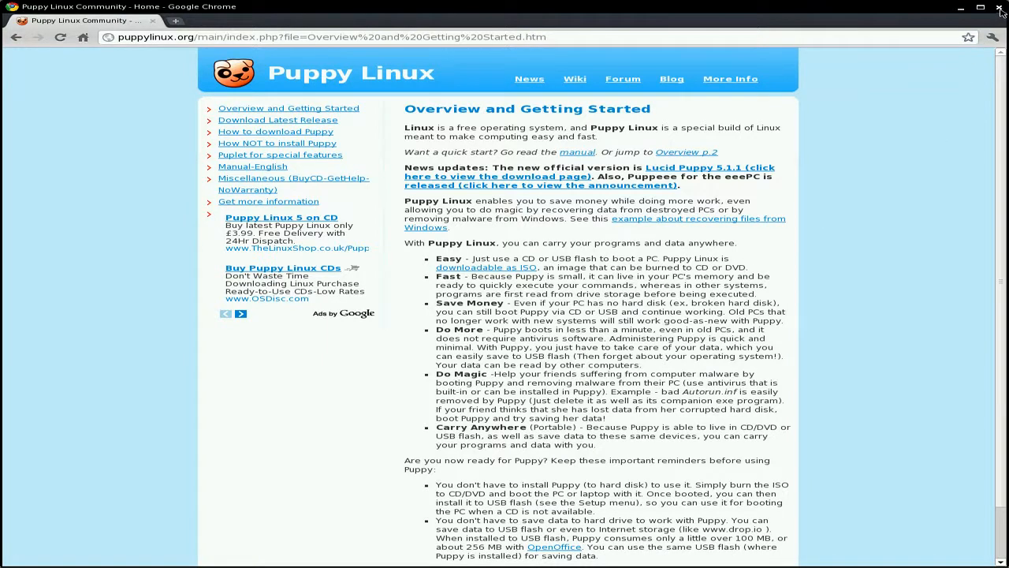
left_click(999, 7)
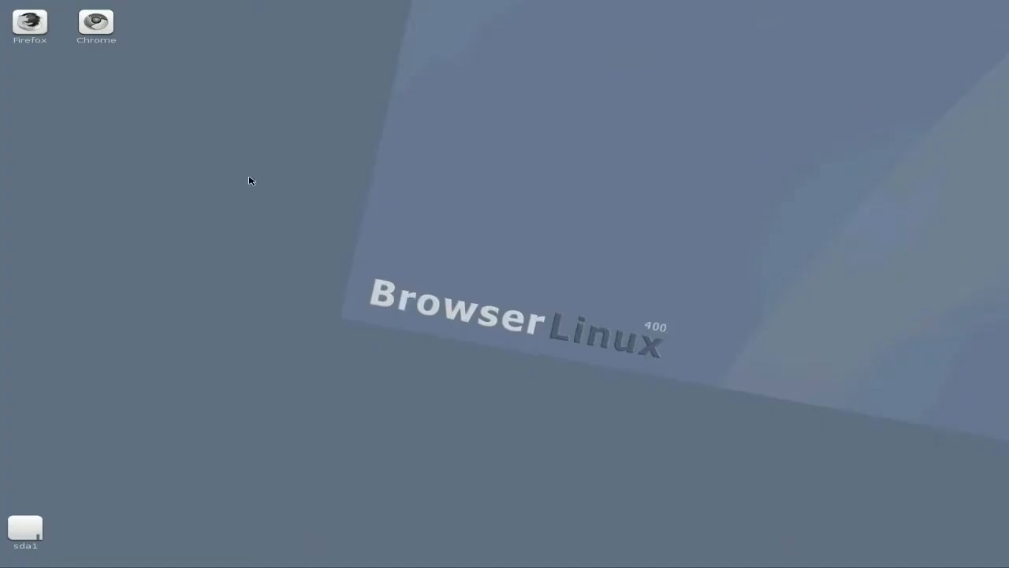
mouse_move(454, 240)
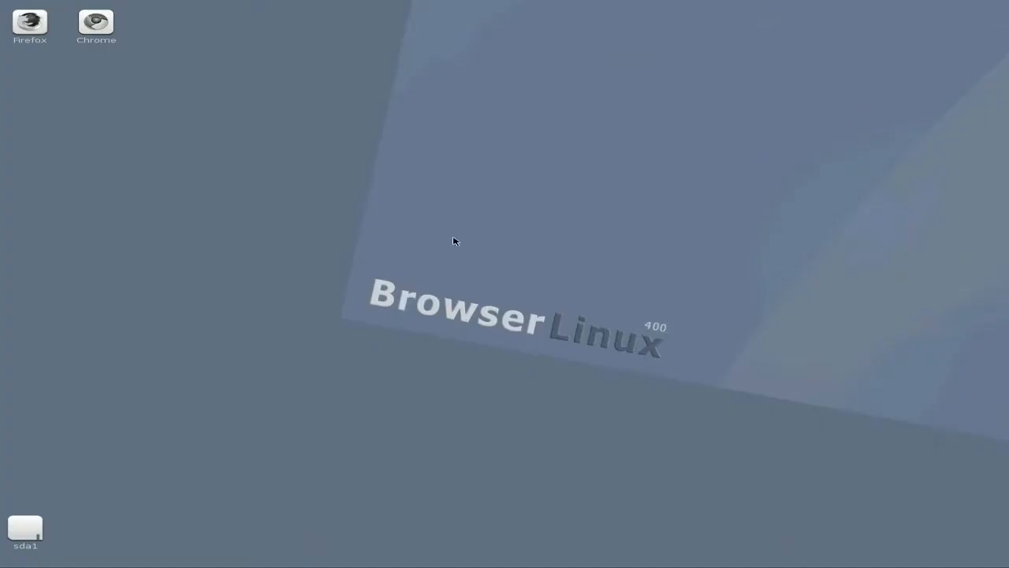
right_click(454, 240)
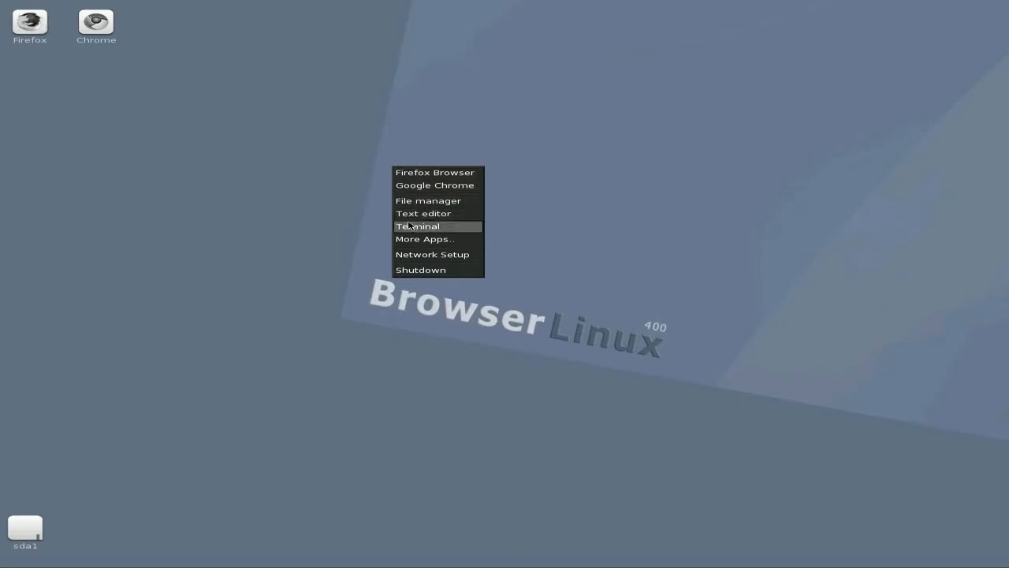
left_click(424, 239)
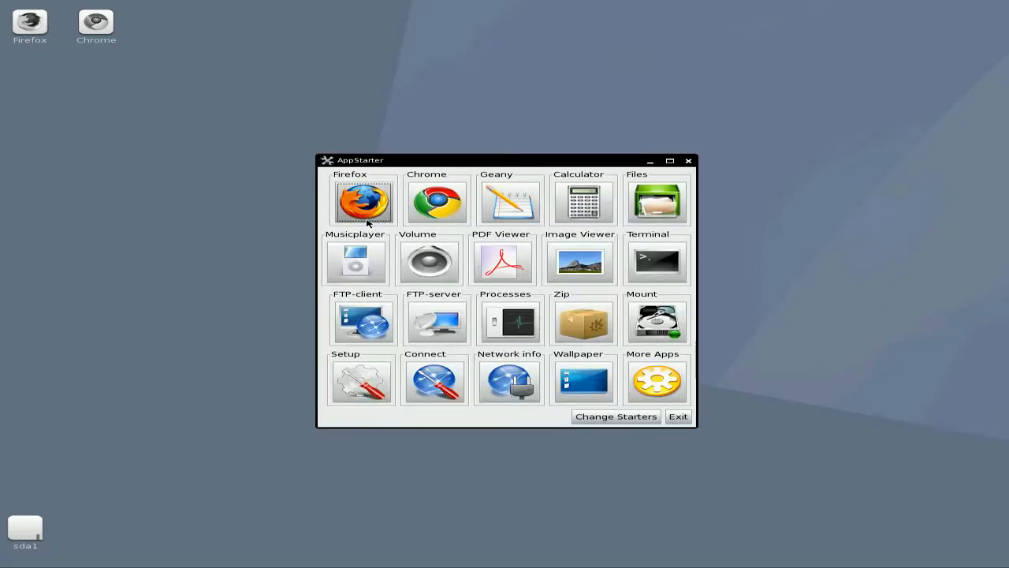
mouse_move(703, 330)
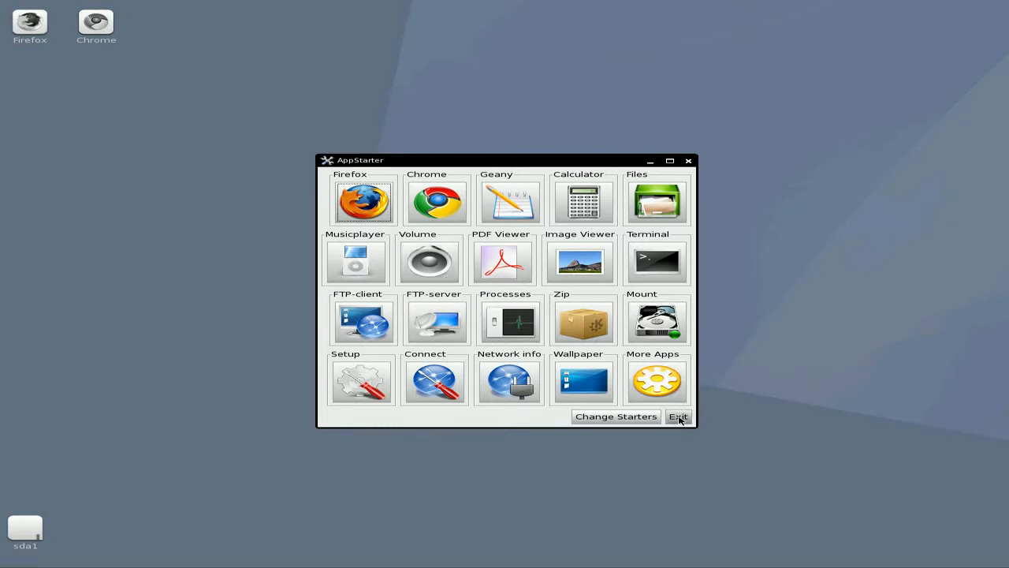
left_click(678, 416)
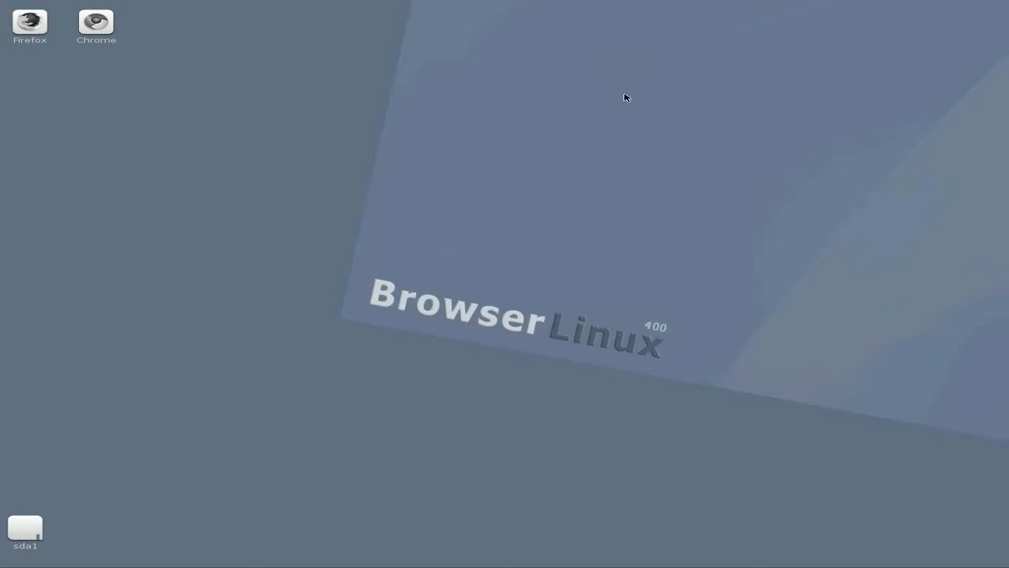
mouse_move(523, 205)
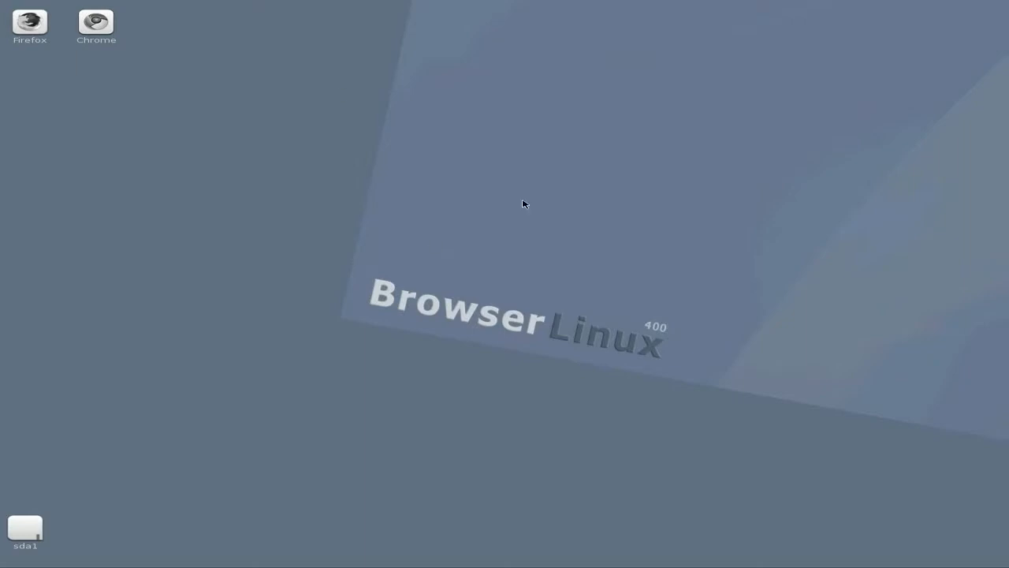
mouse_move(552, 221)
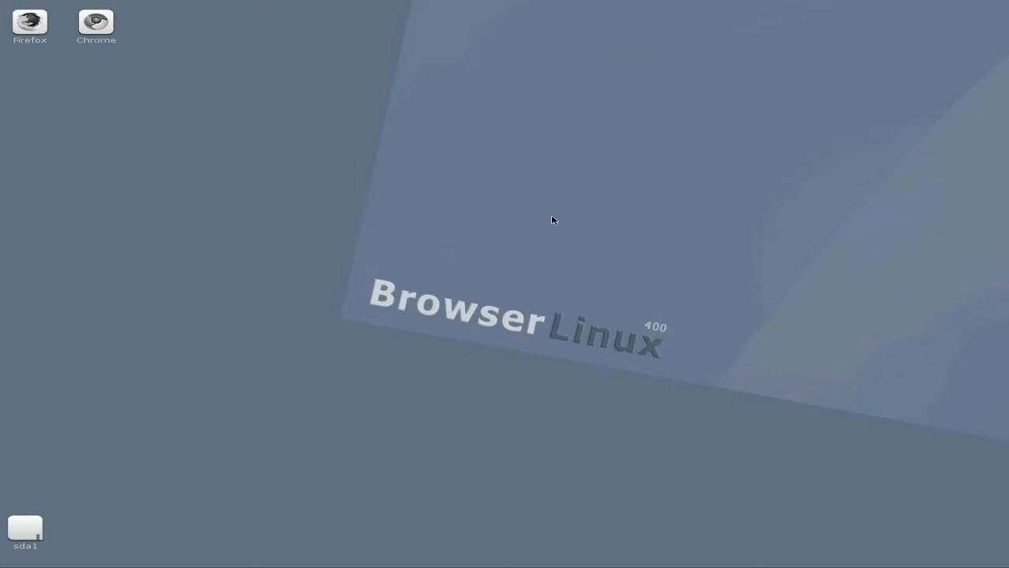